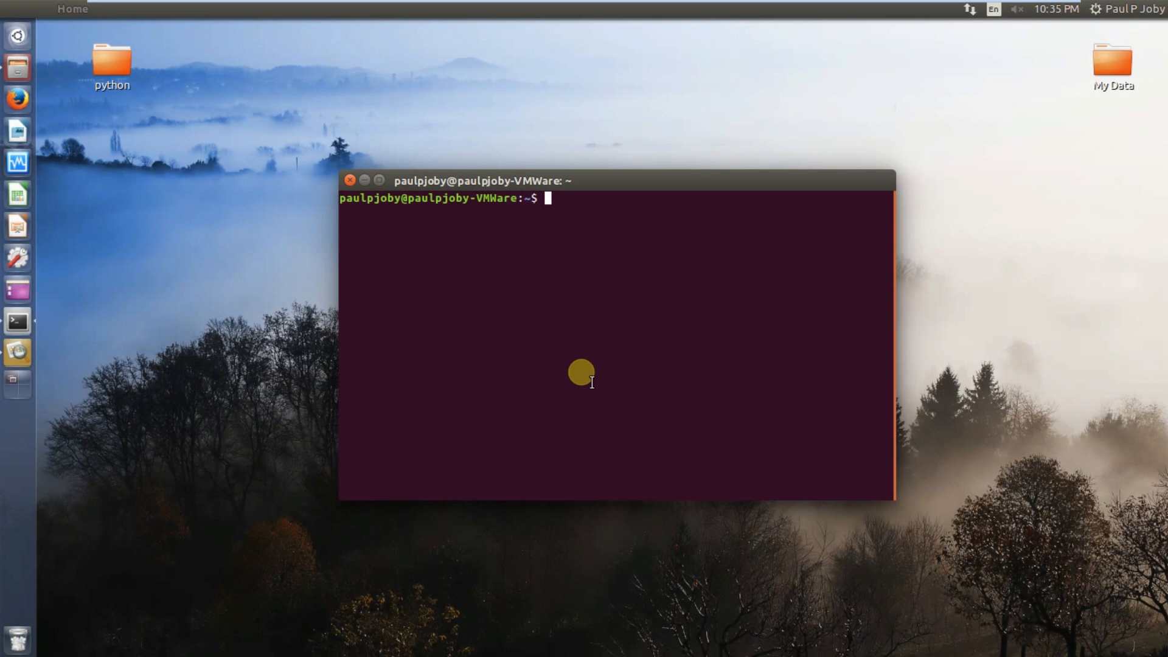
mouse_move(228, 259)
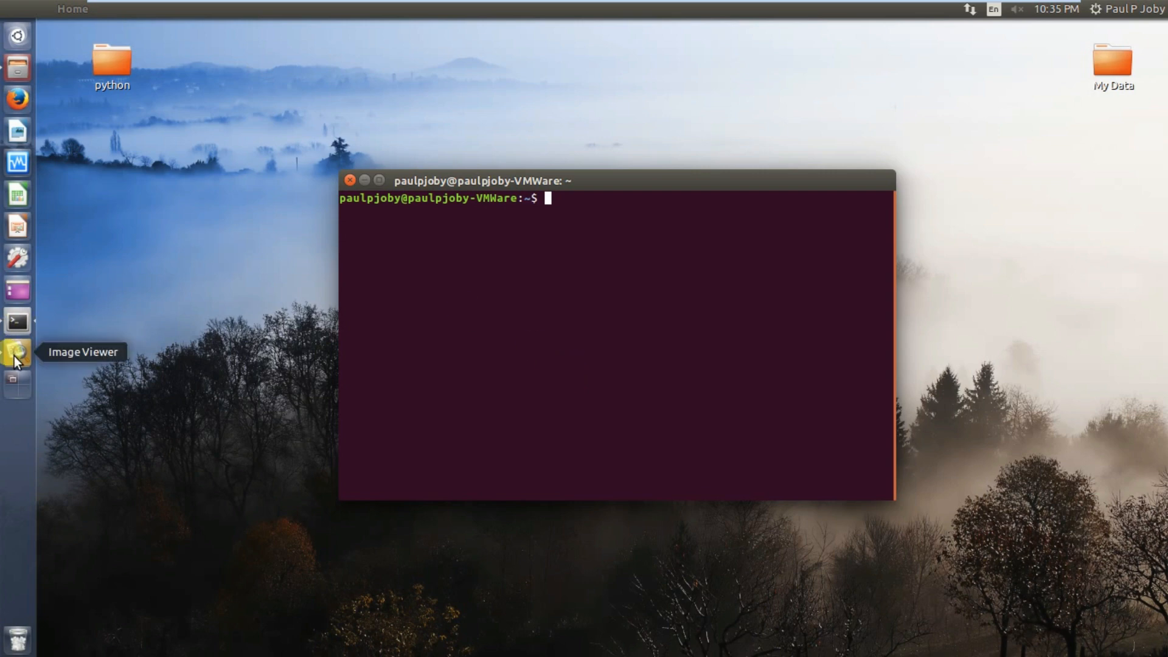
Preview the photo asd.jpg, then draft and discard an aview/imagemagick command.
click(16, 351)
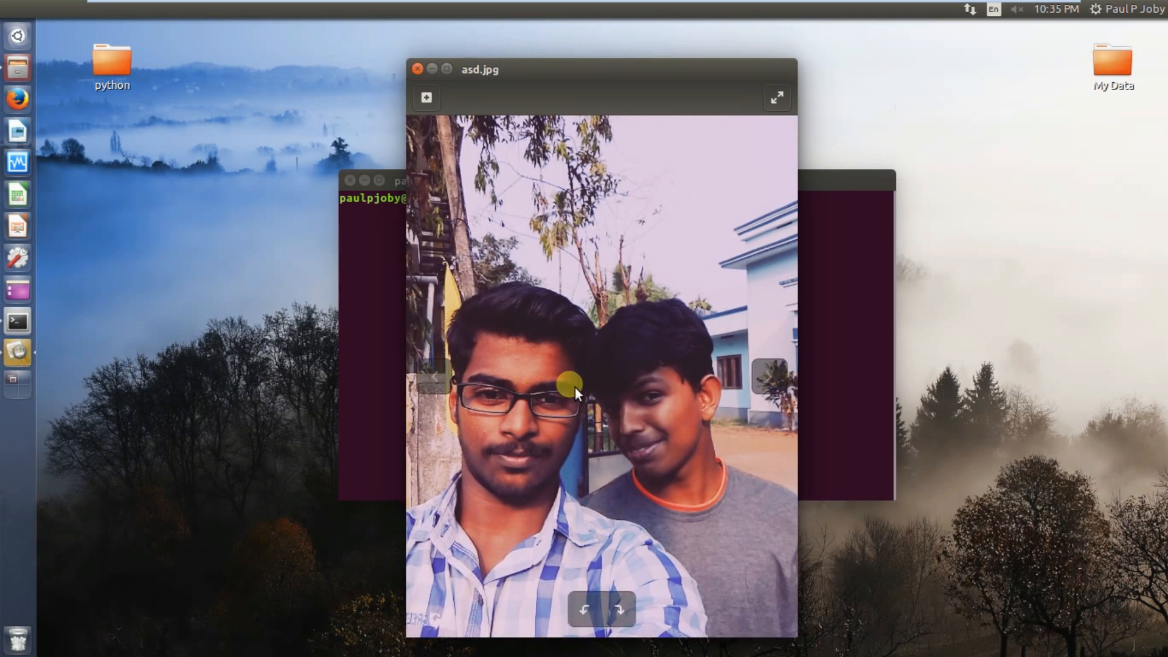
click(418, 68)
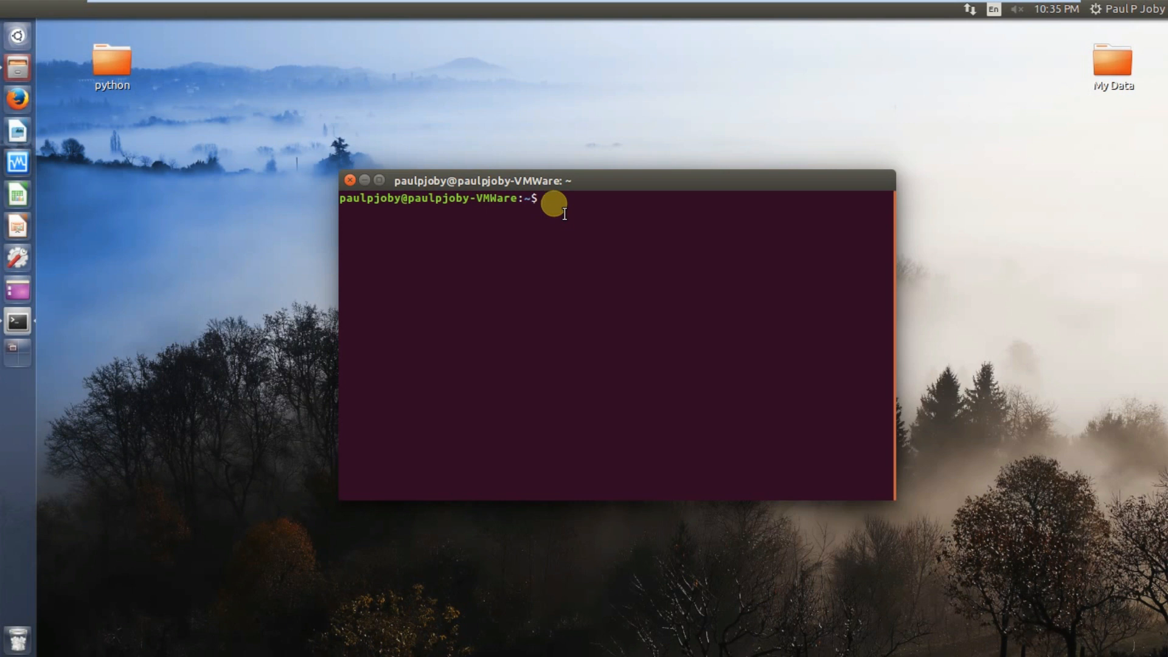
text(aview)
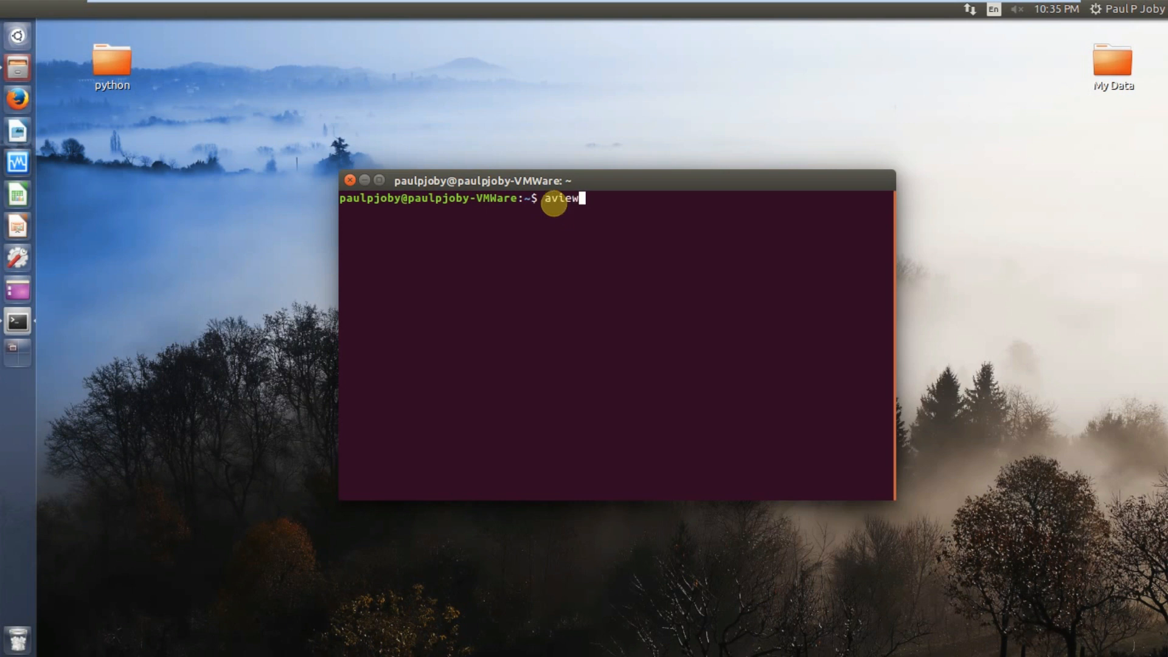
key(BackSpace)
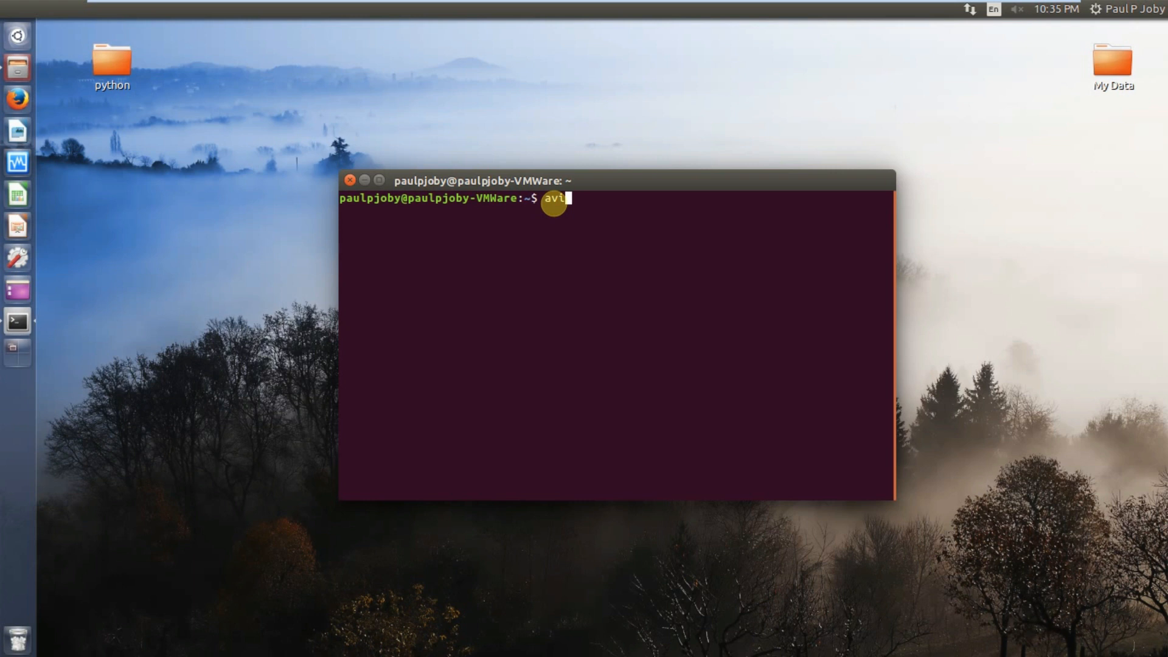
text(image)
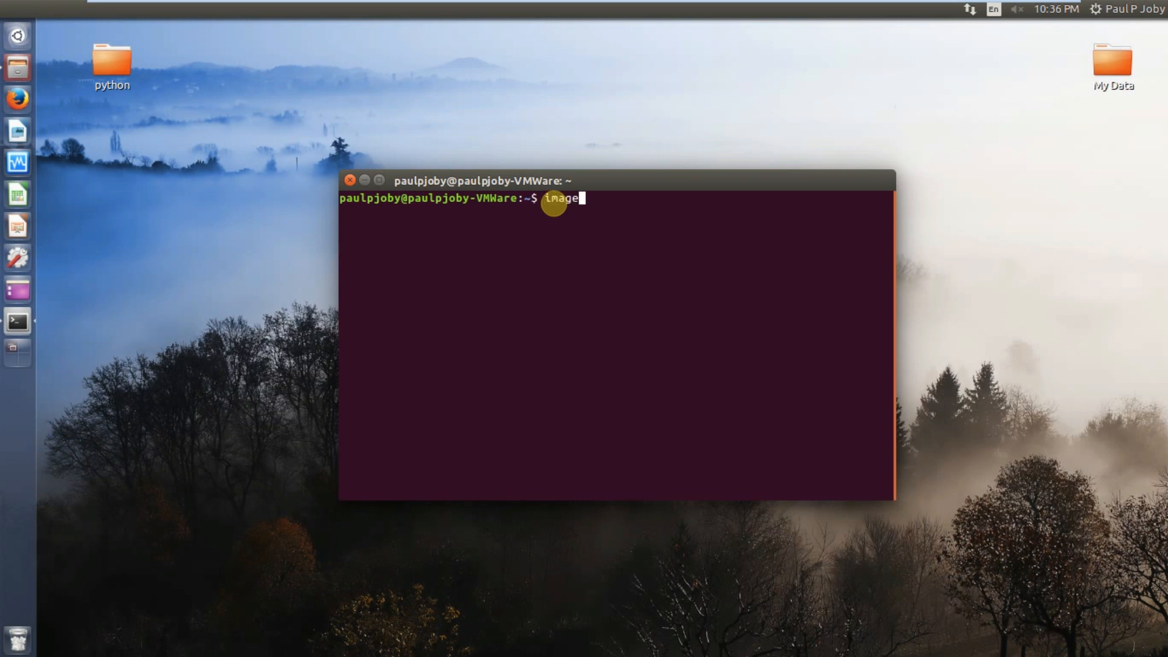
text(magic)
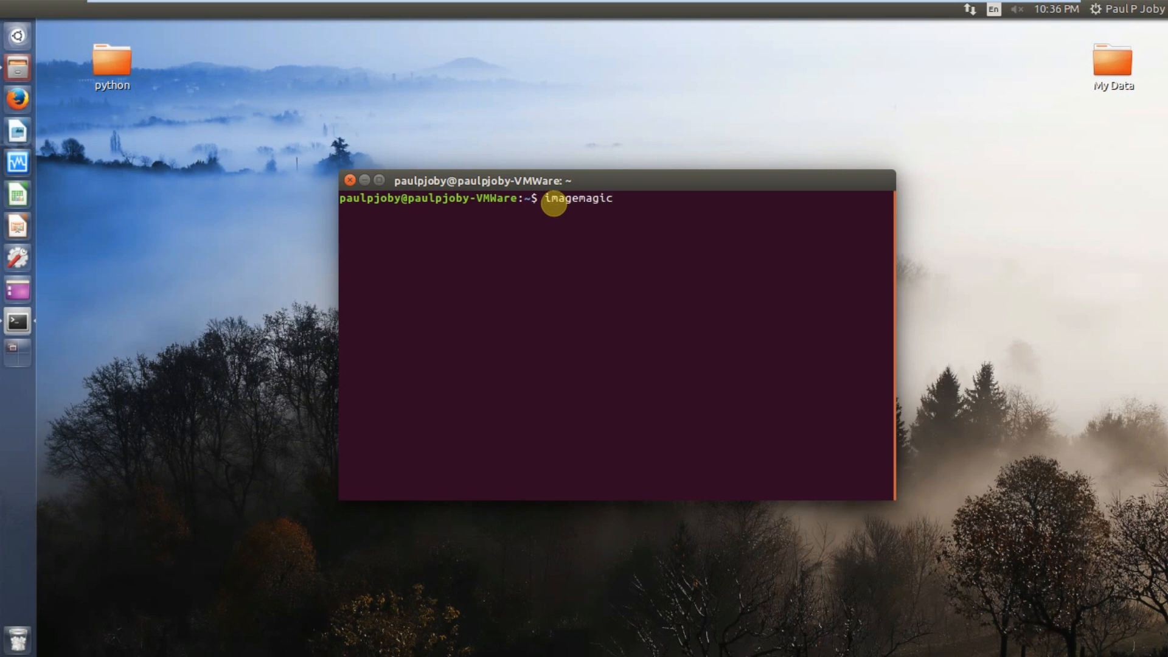
key(ctrl+u)
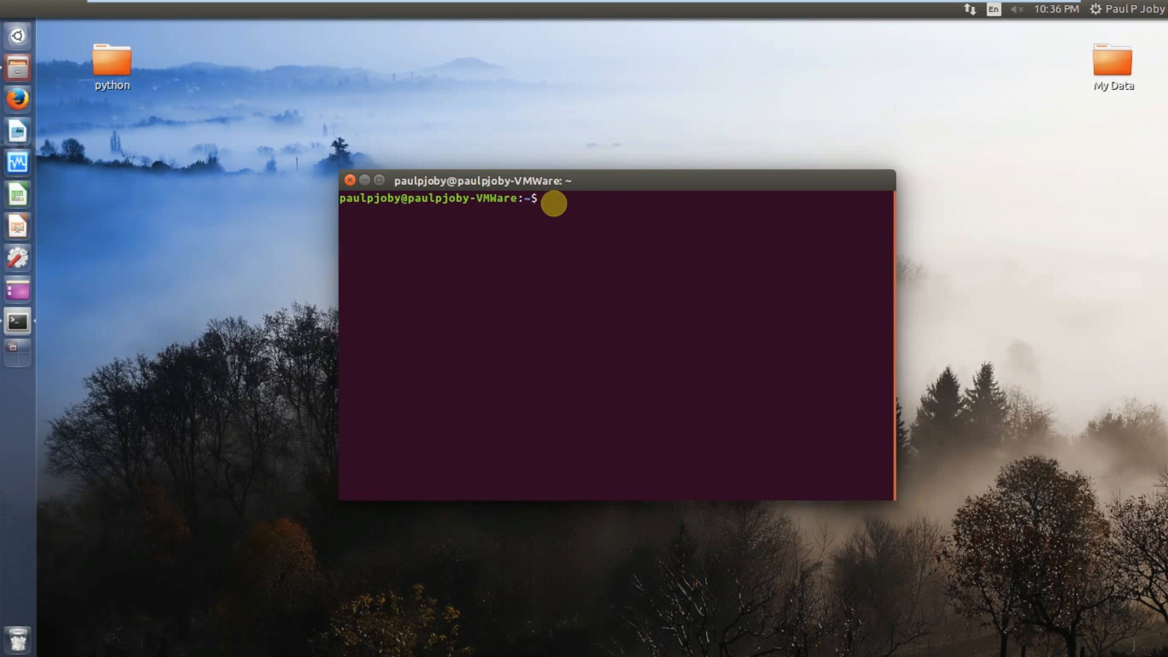
Draft a 'sudo apt install imagemagick' line and discard it without running.
text(sudo apt insta)
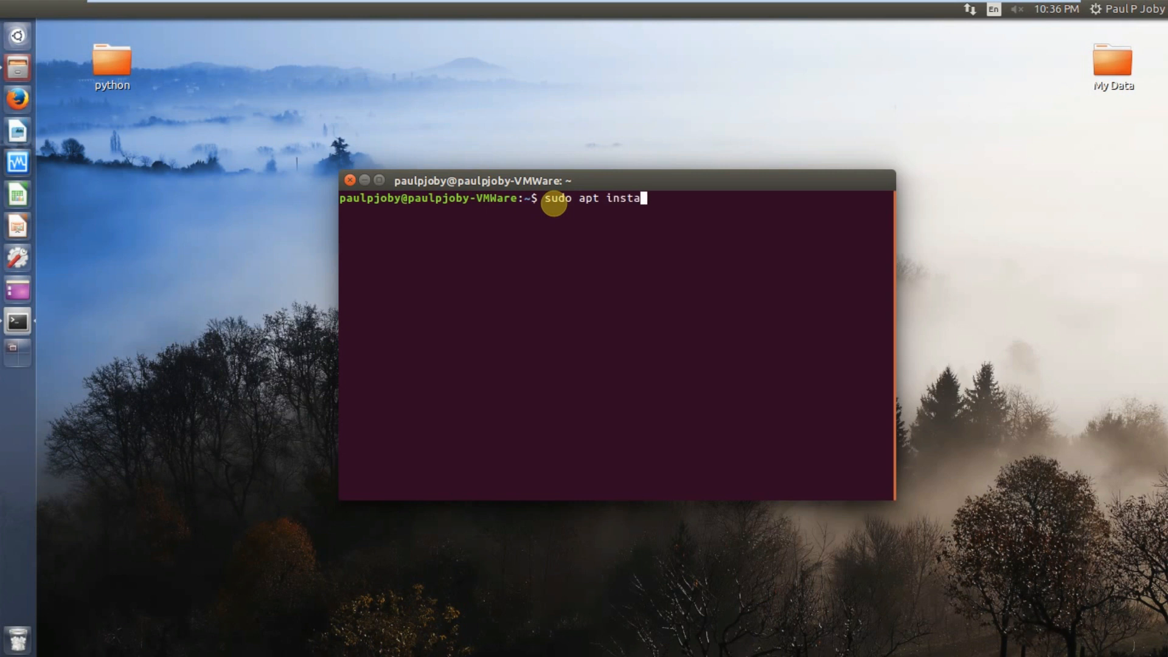
text(ll avi)
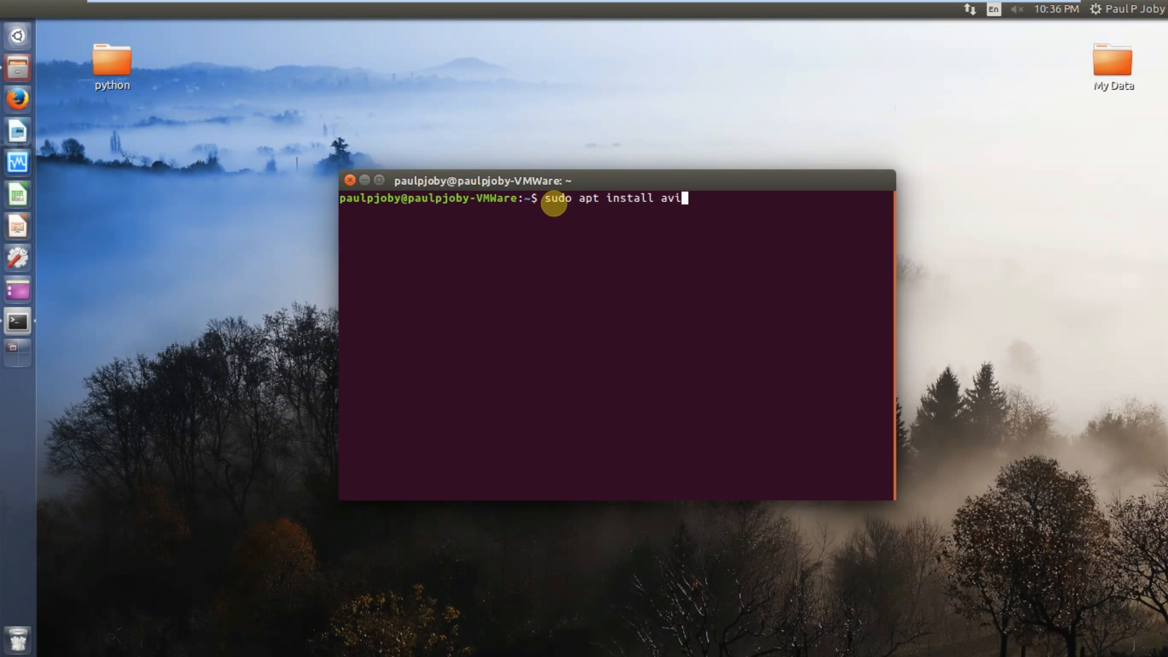
key(BackSpace)
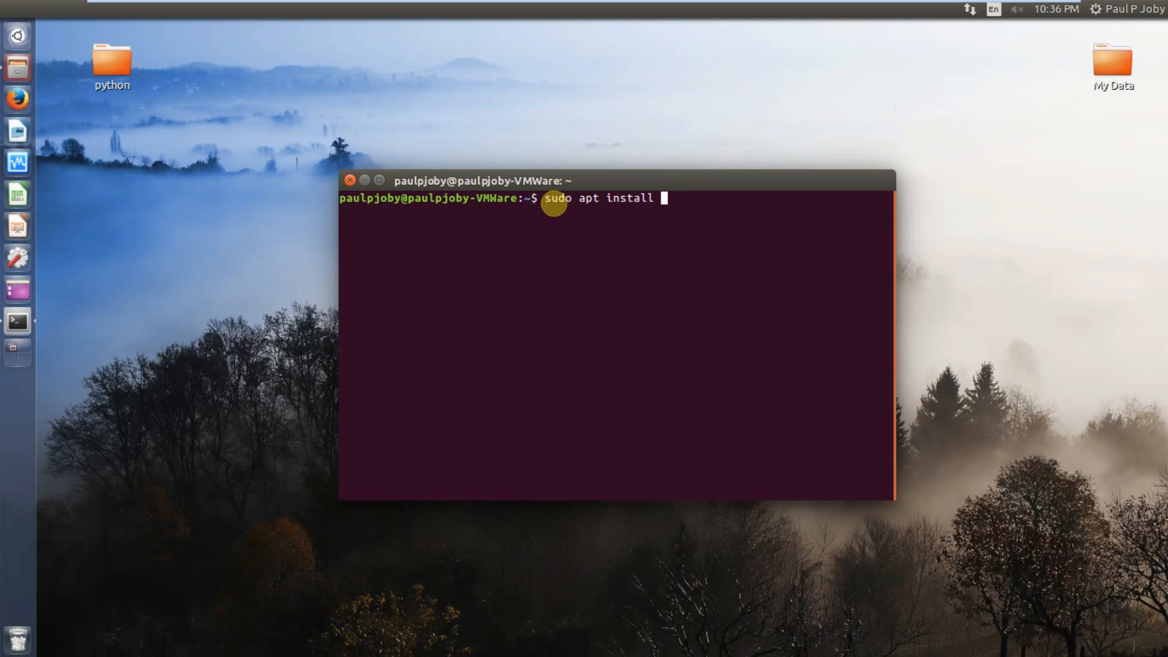
text(image)
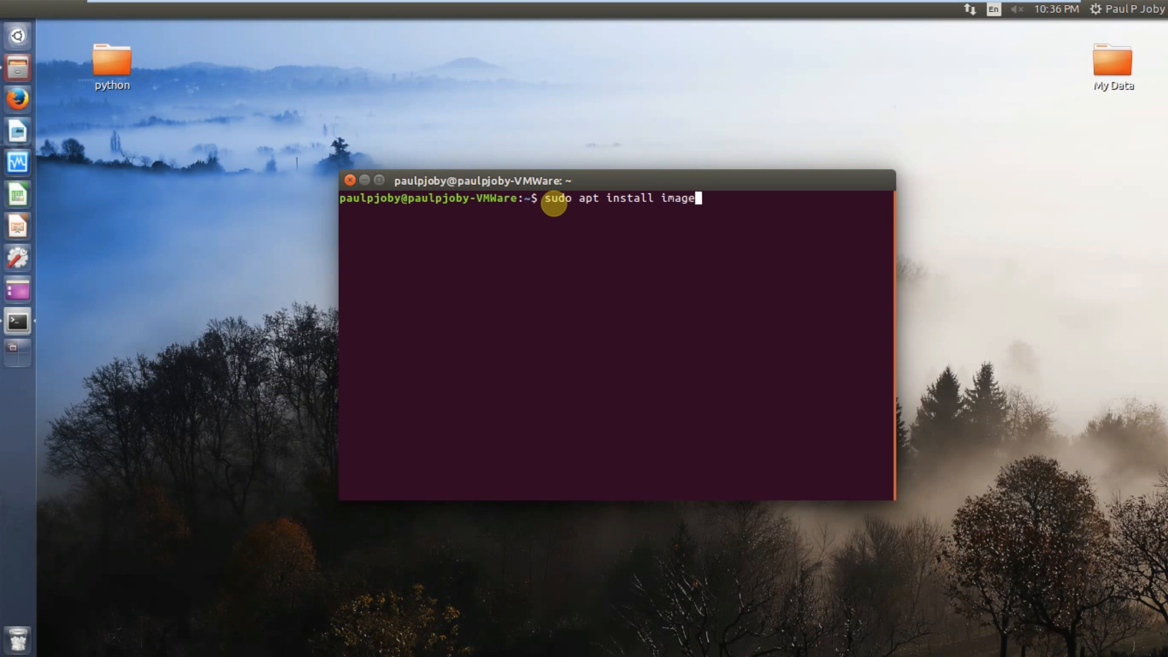
text(imag)
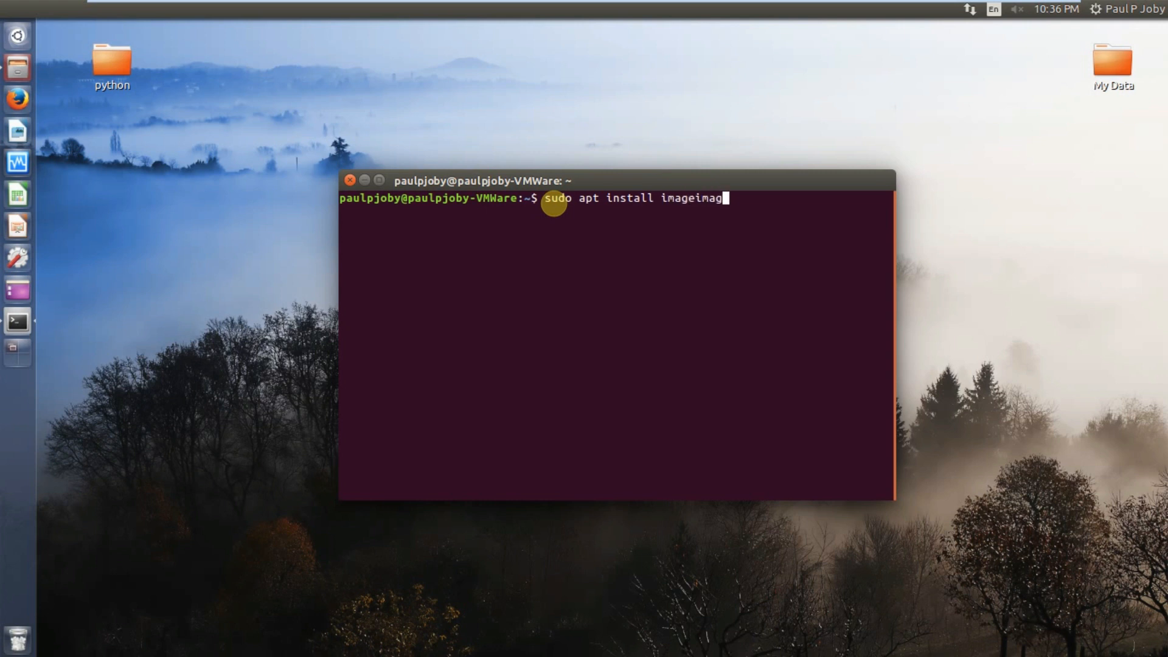
text(ick)
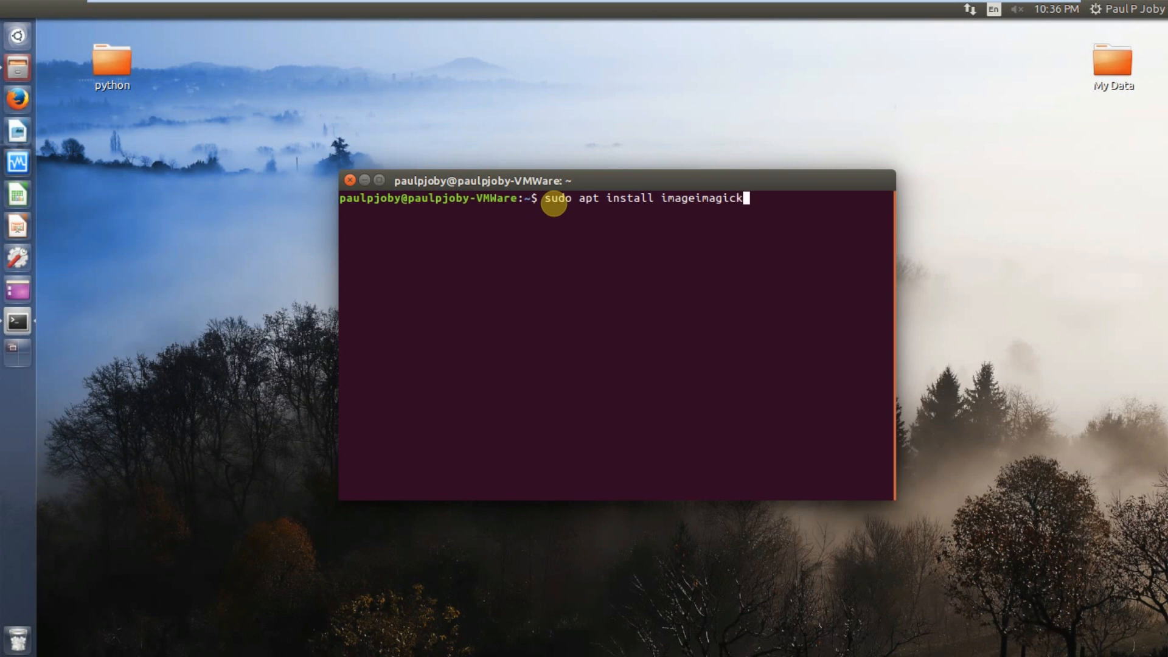
key(BackSpace)
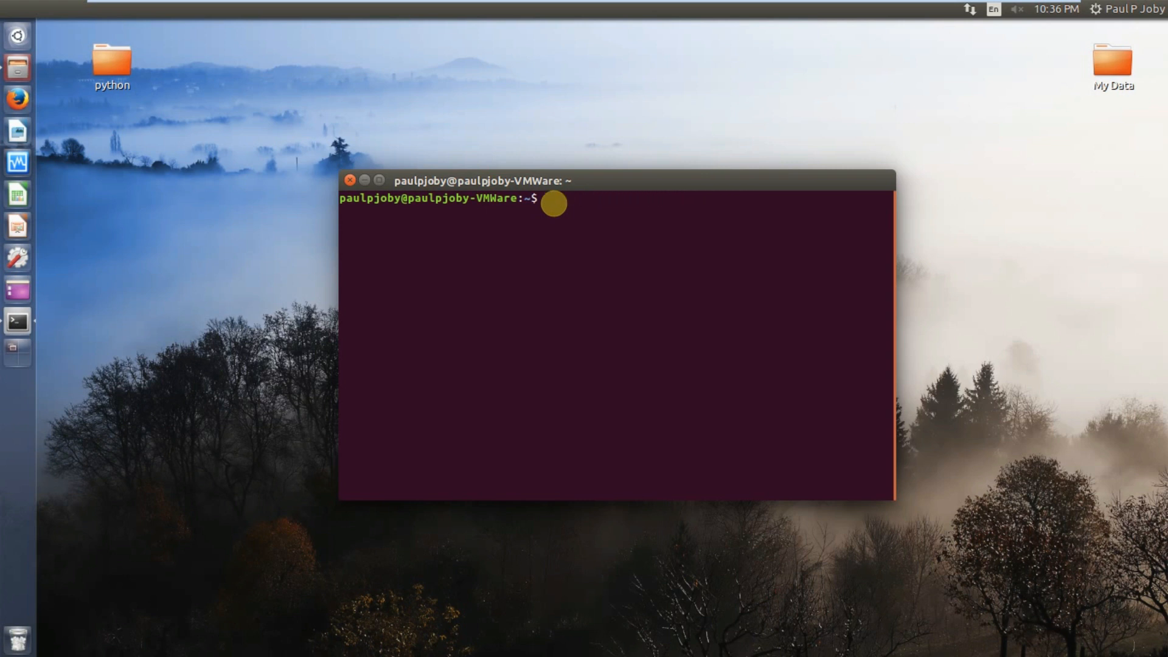
mouse_move(369, 183)
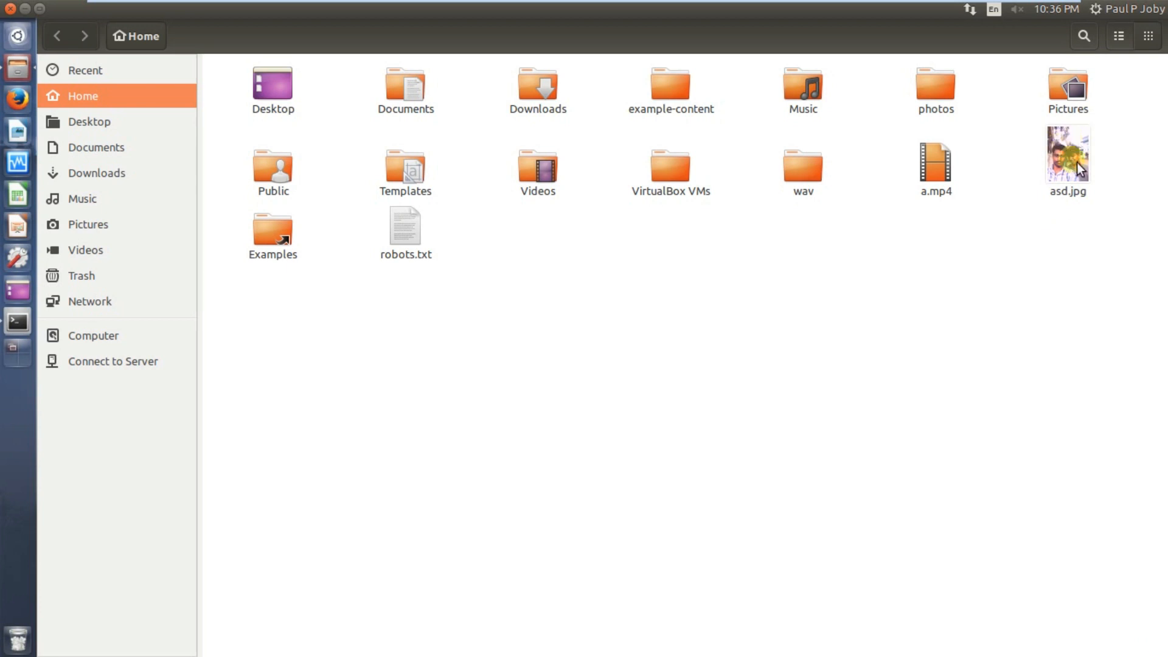
mouse_move(1073, 168)
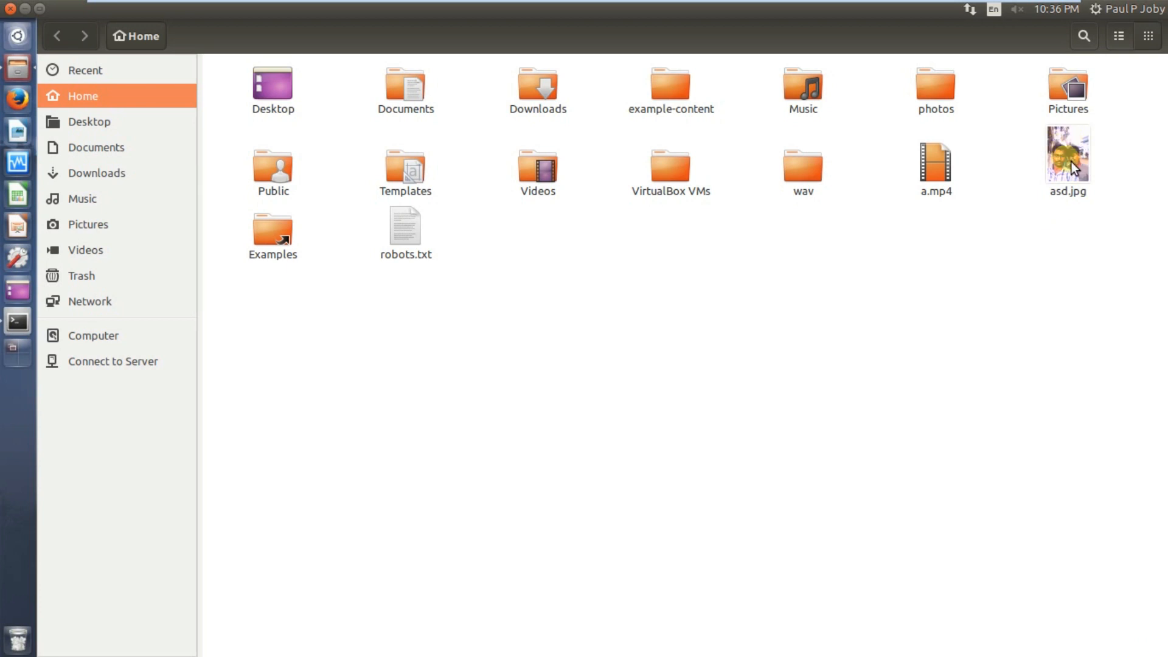
Run 'convert asd.jpg asd.pgm' to create the greyscale asd.pgm copy.
click(17, 324)
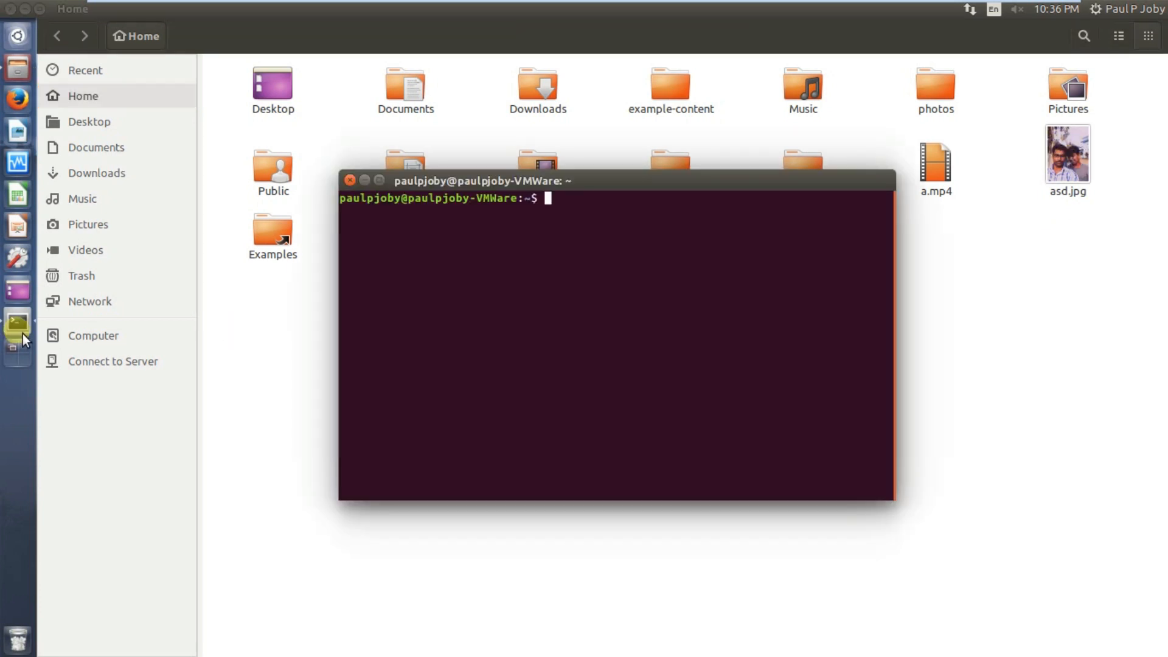
text(conver)
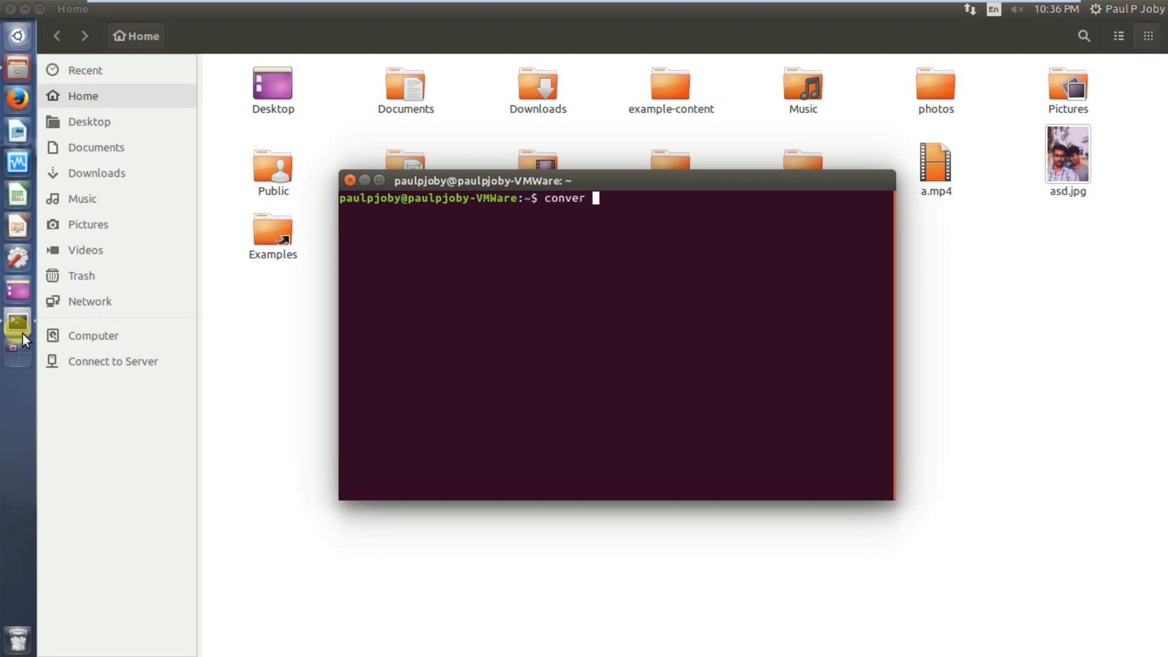
text(t a)
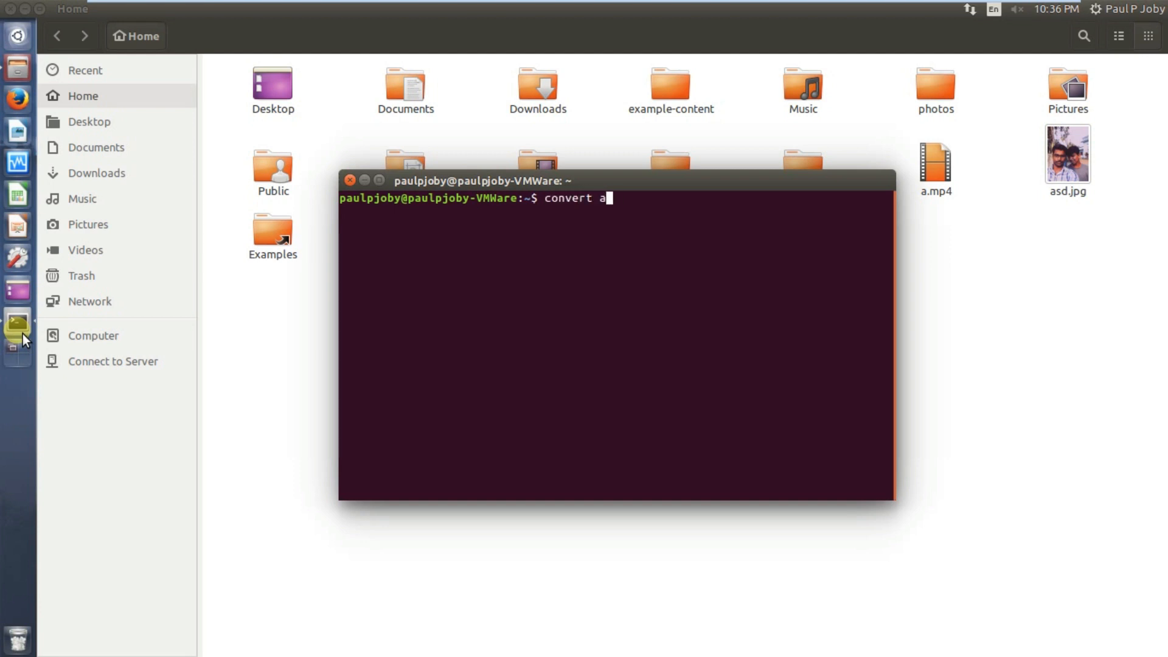
text(sd.jp)
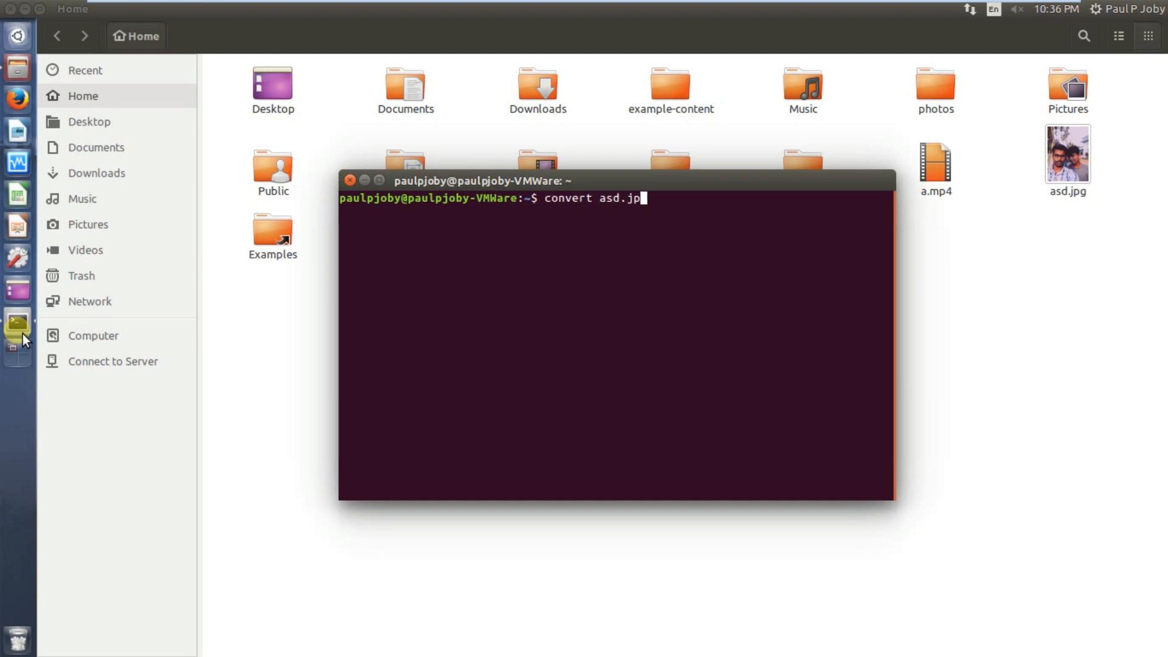
text(g)
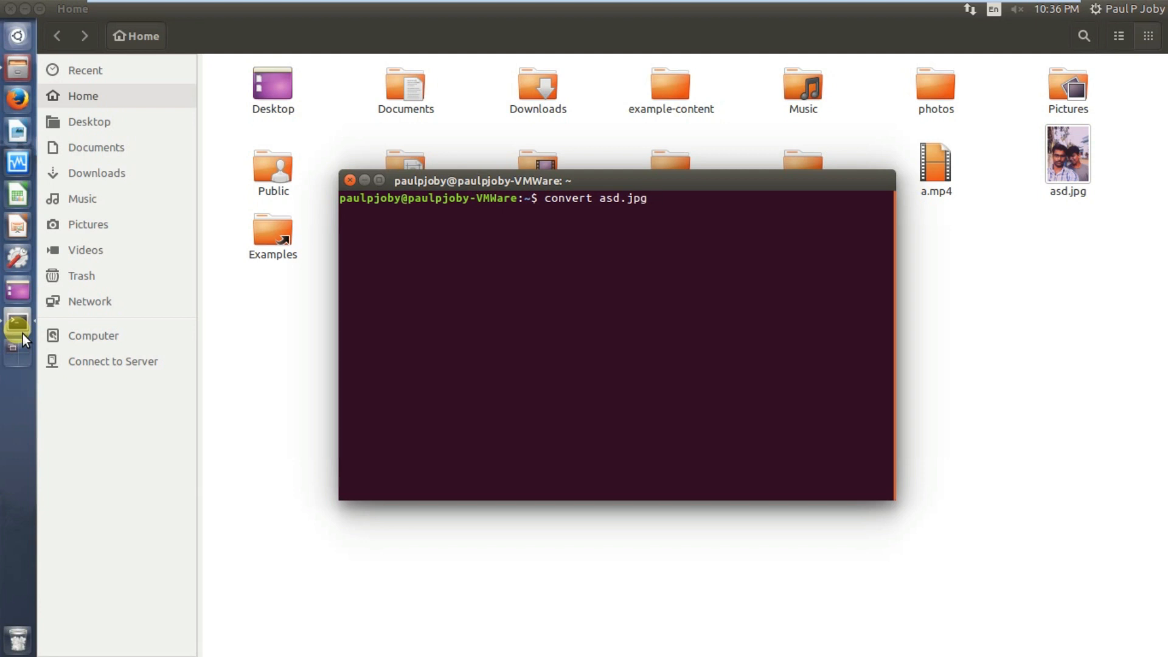
text(asd.pgm)
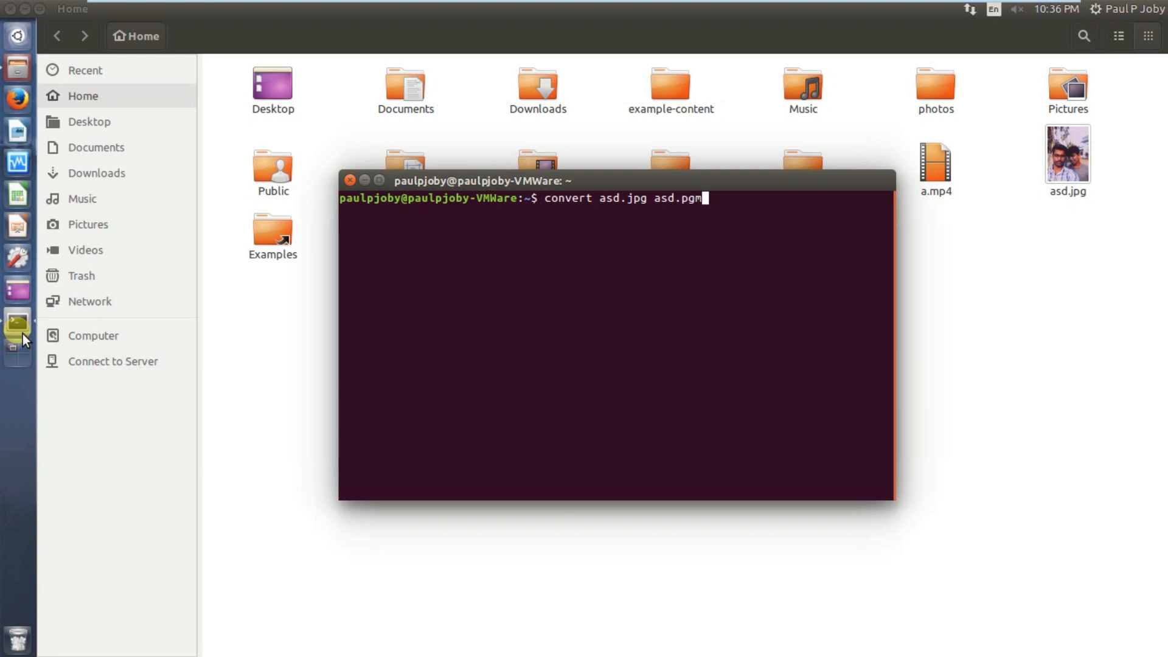
key(Return)
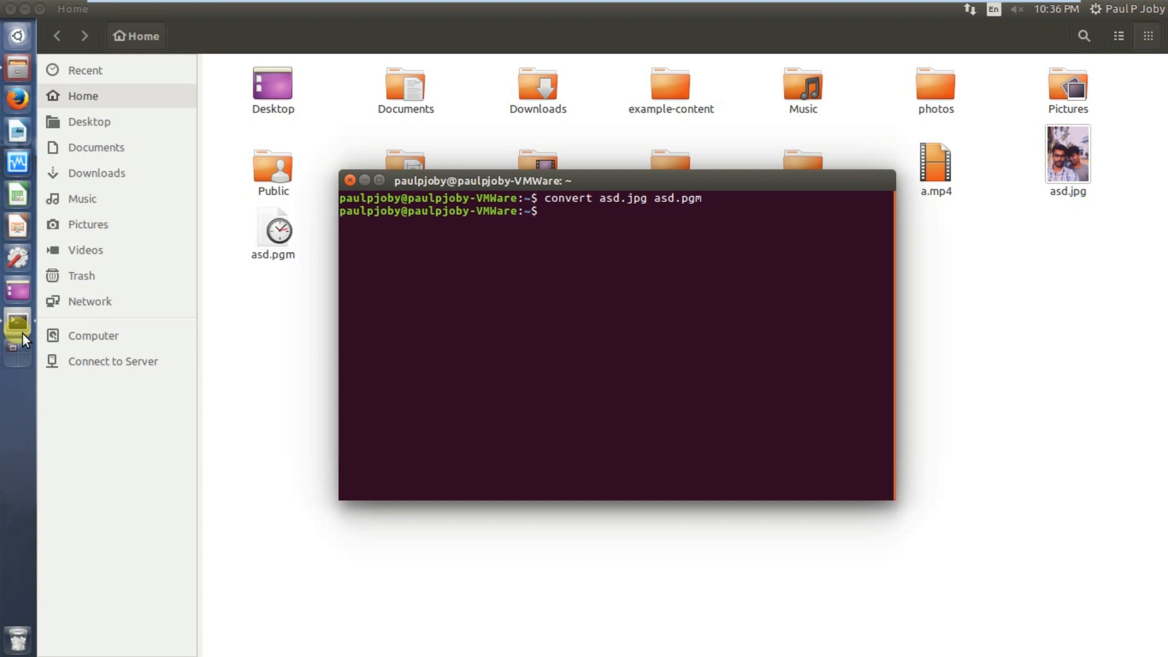
mouse_move(274, 230)
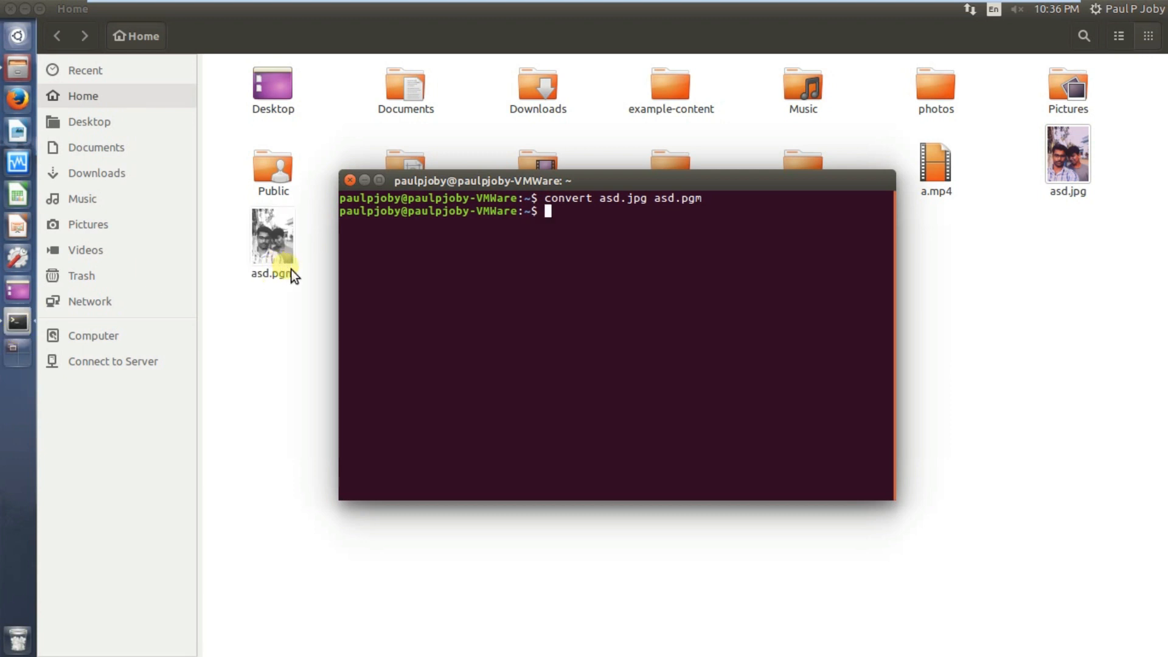
Run 'asciiview asd.pgm' to render the photo as ASCII art, then close the 'aa for X' window.
text(a)
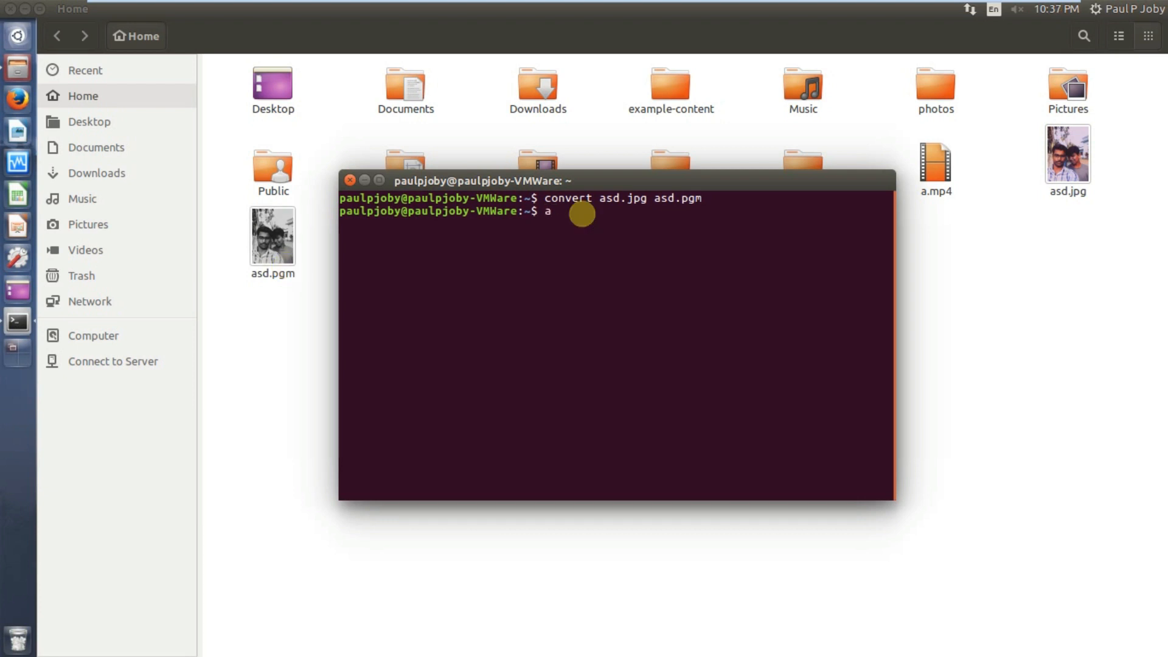
text(vie)
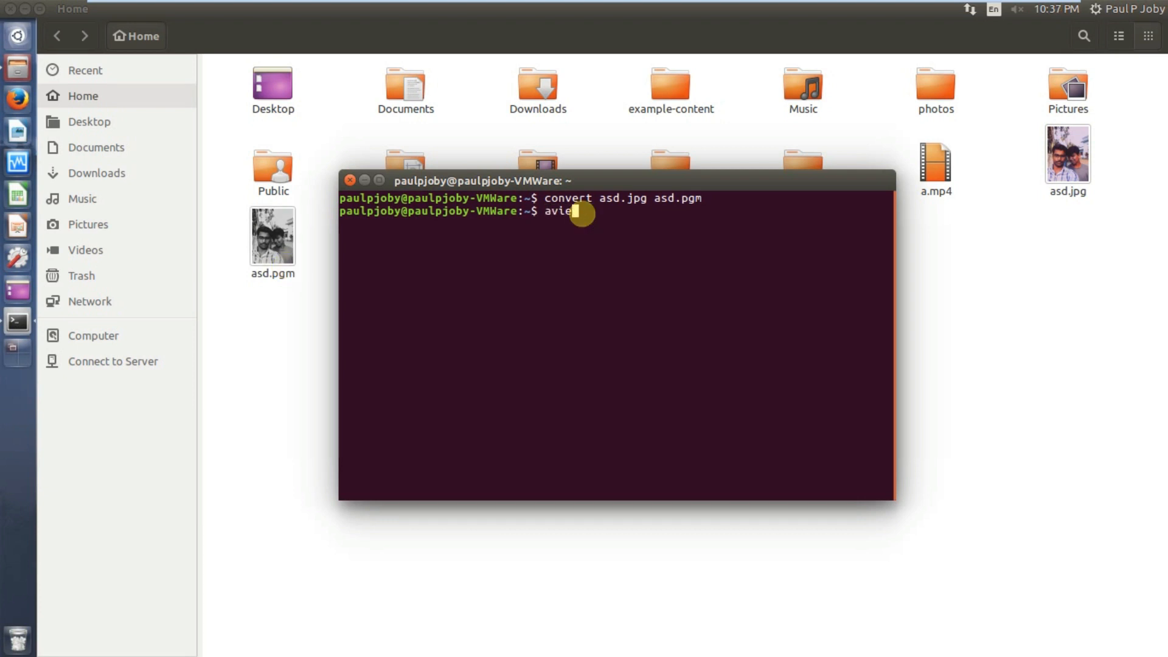
text(ascii)
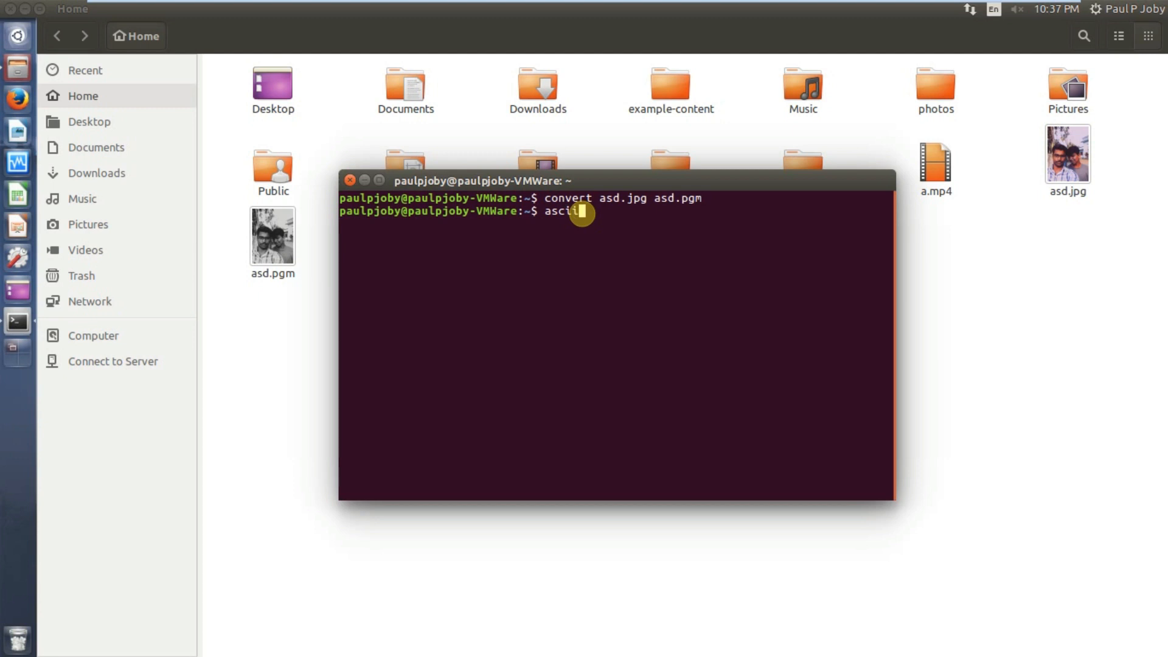
text(view a)
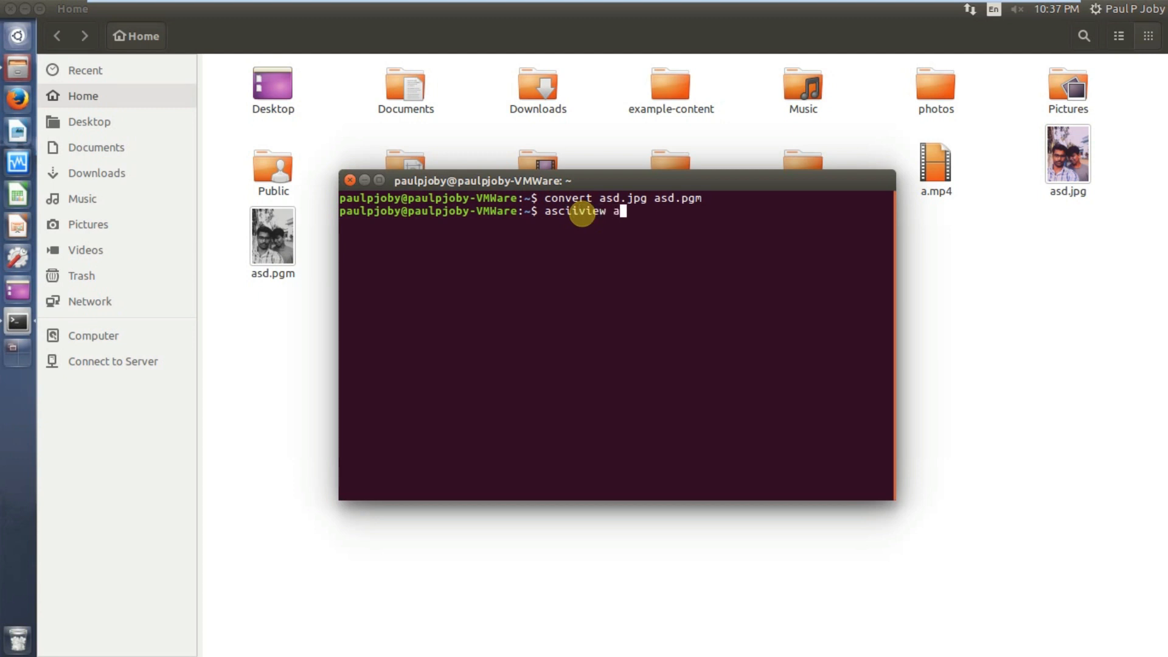
text(sd)
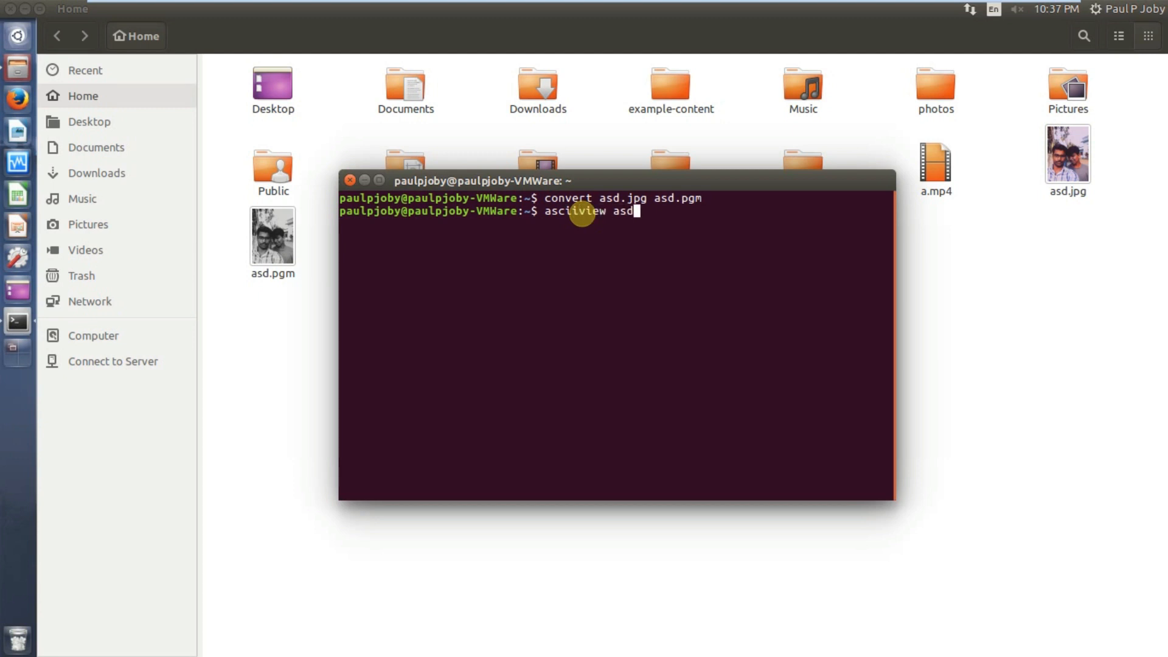
text(.pgm)
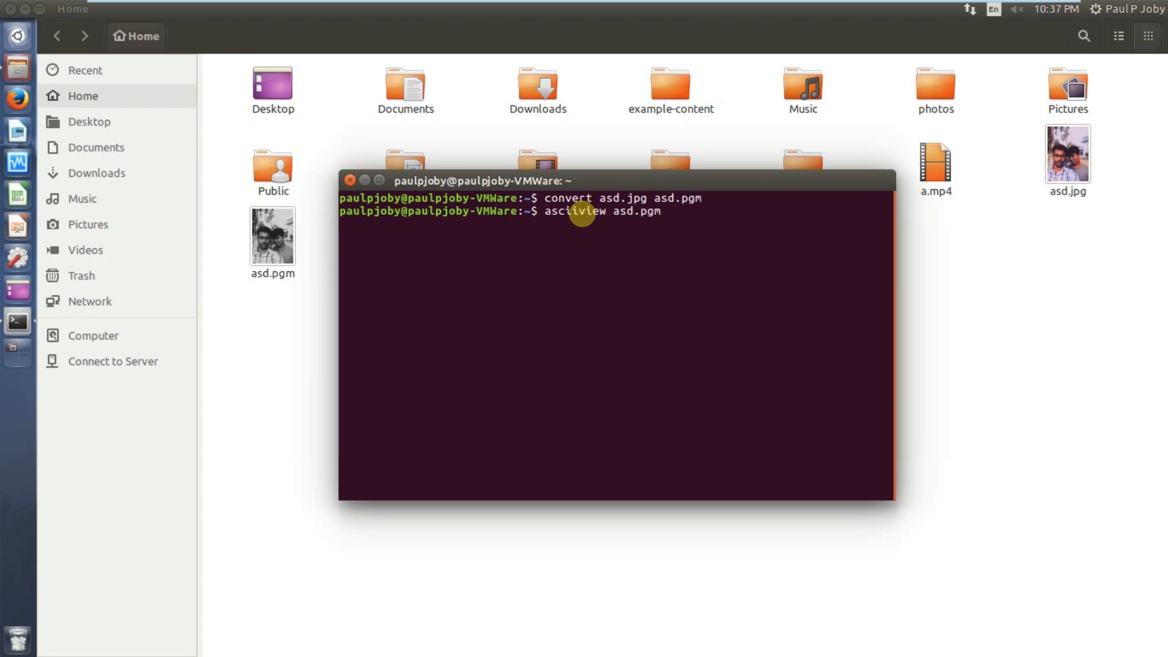
key(Return)
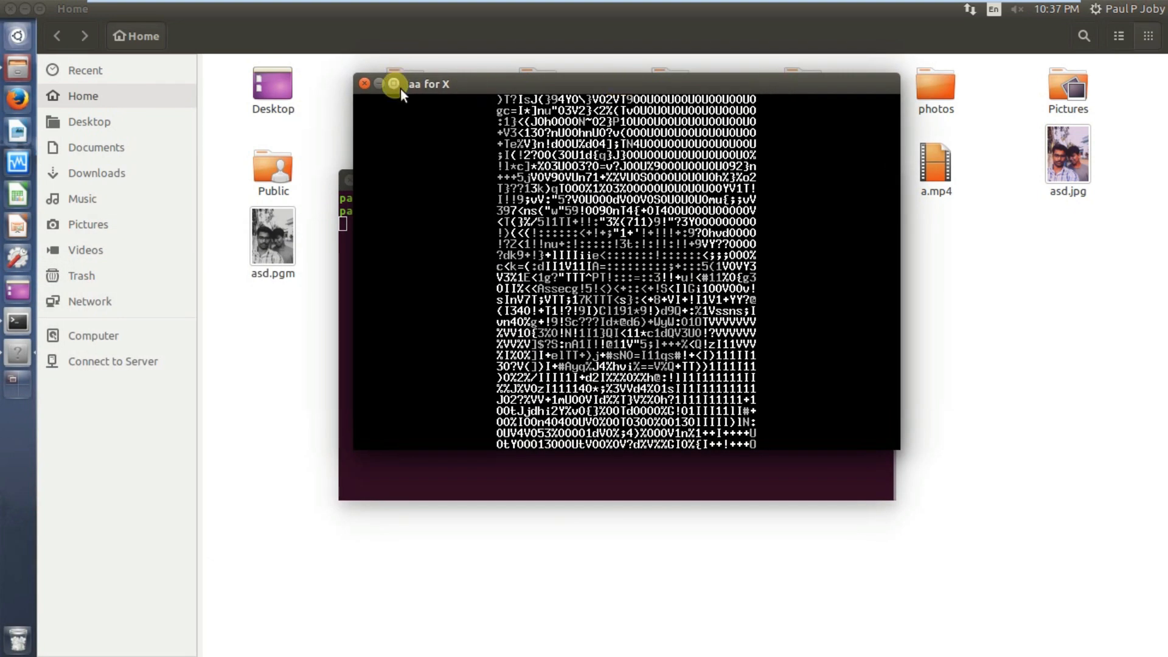
click(393, 84)
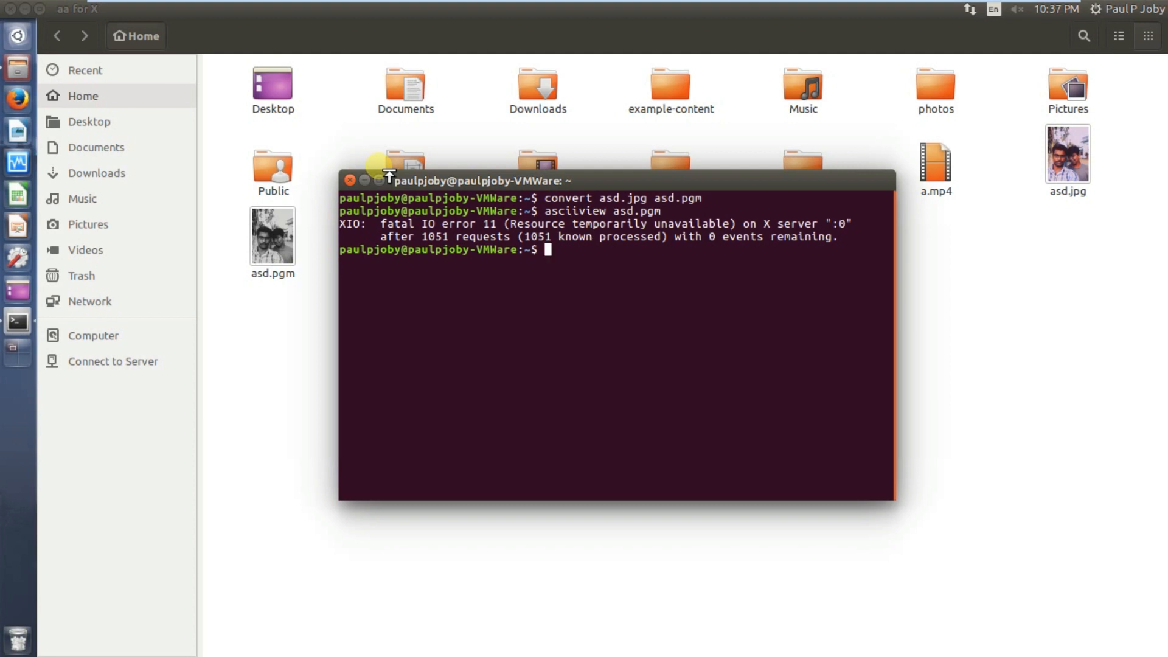
Draft and discard a 'sudo apt install mplayer' line, then run clear for an empty prompt.
text(mp)
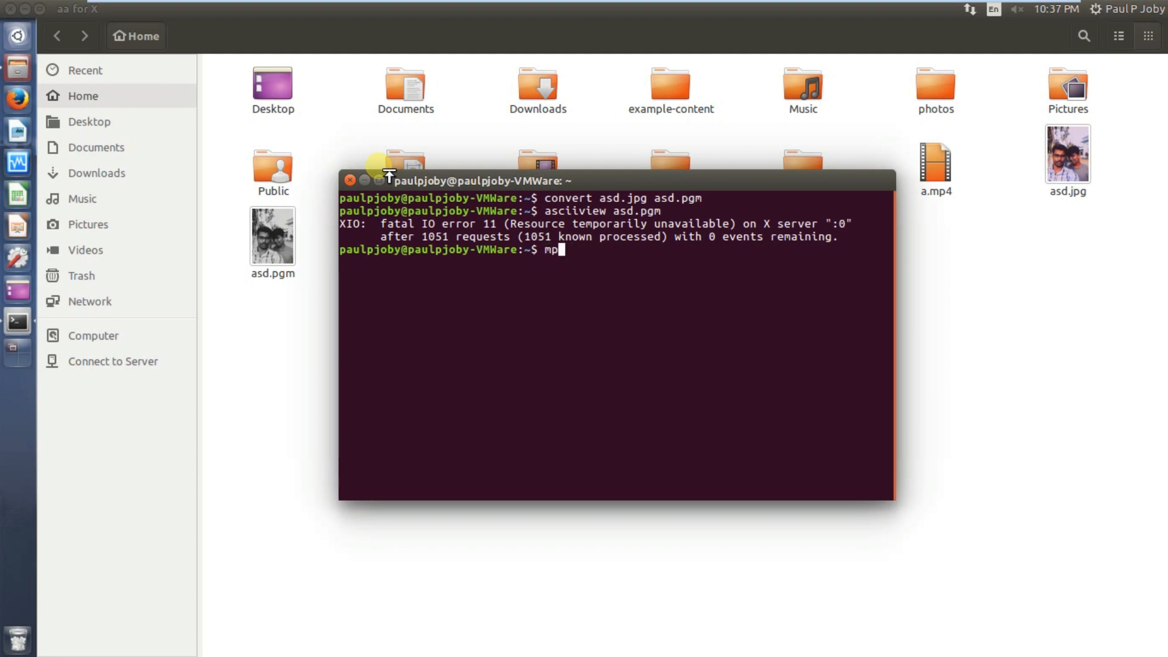
text(layer)
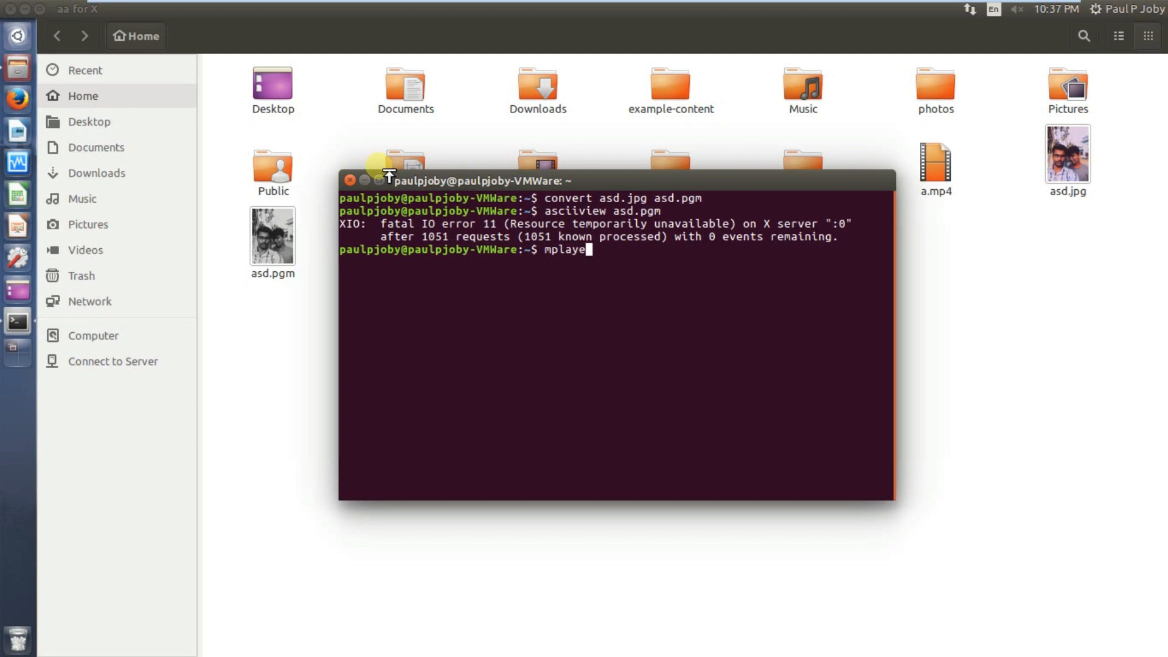
text(s)
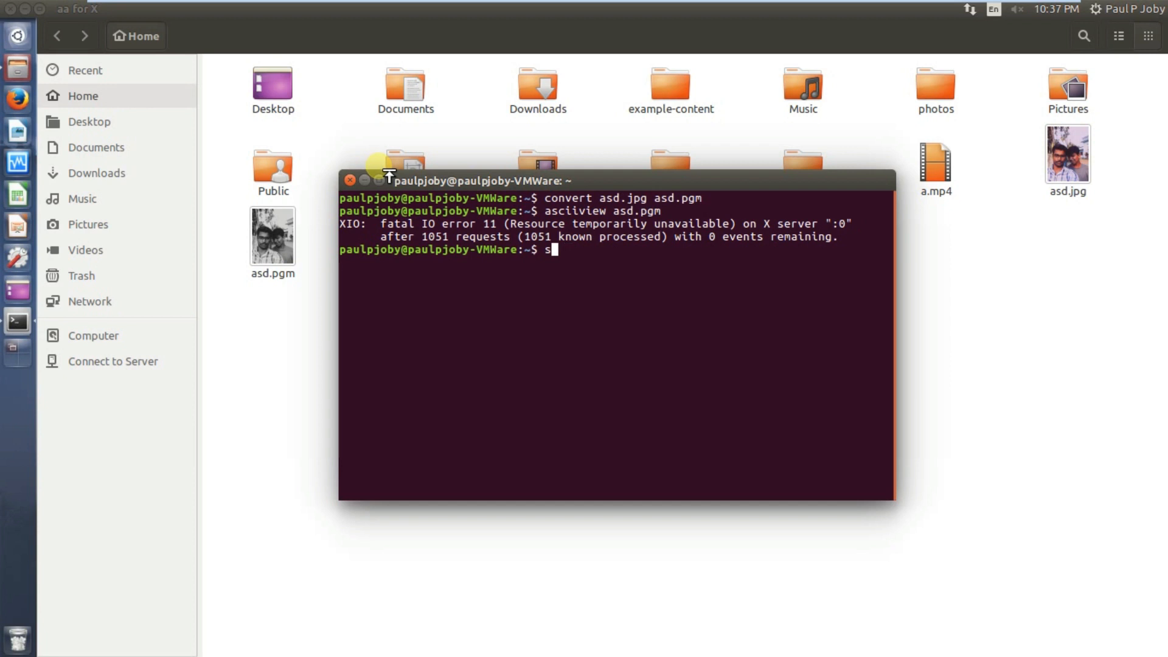
text(udo apt i)
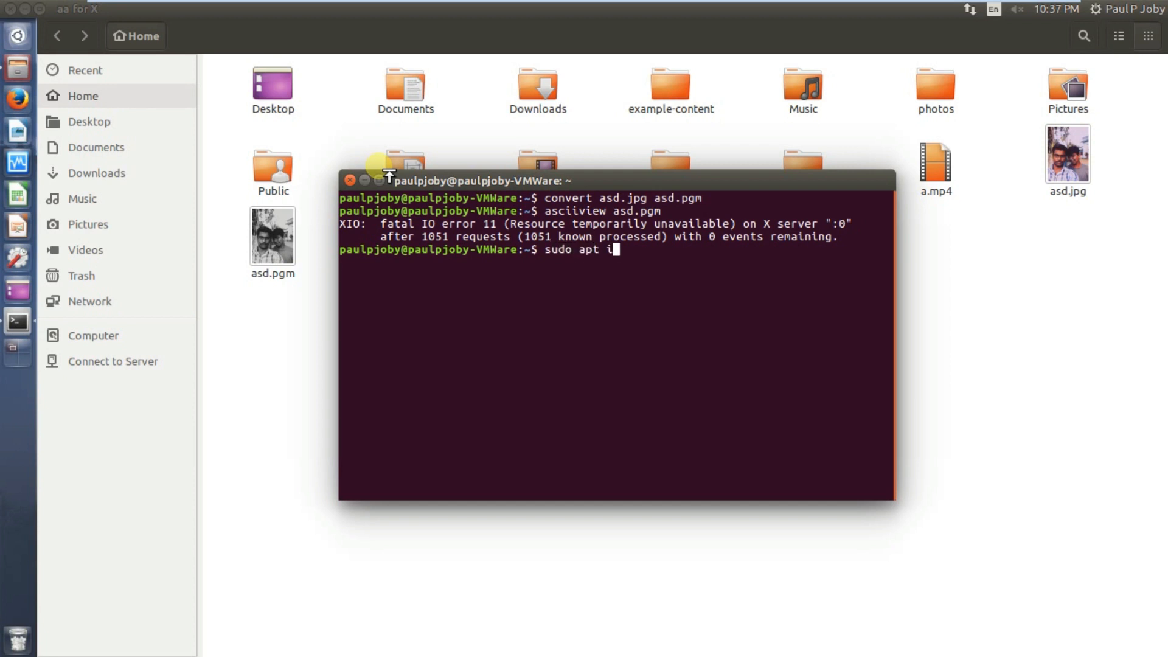
text(nstall)
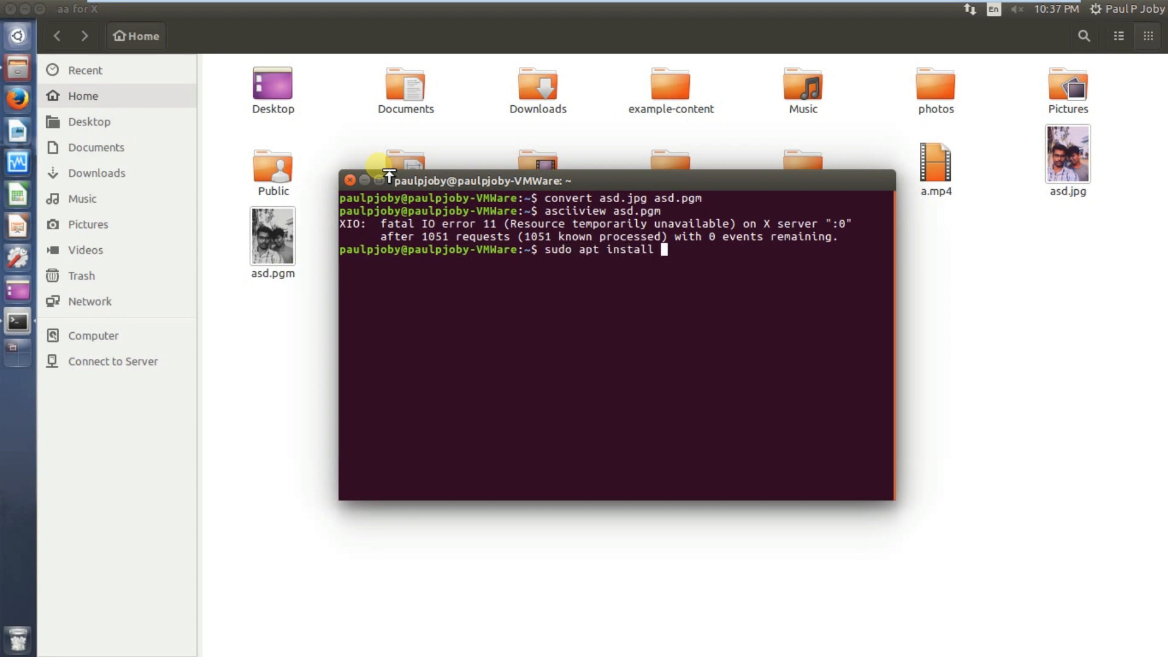
text(mplaye)
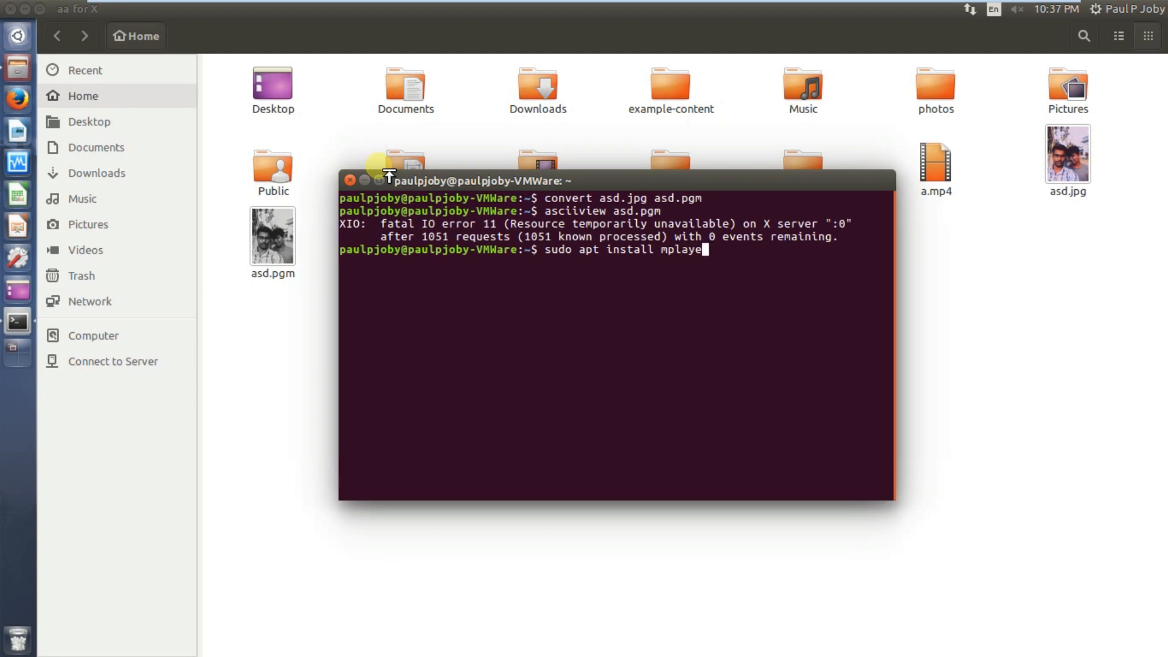
text(cle)
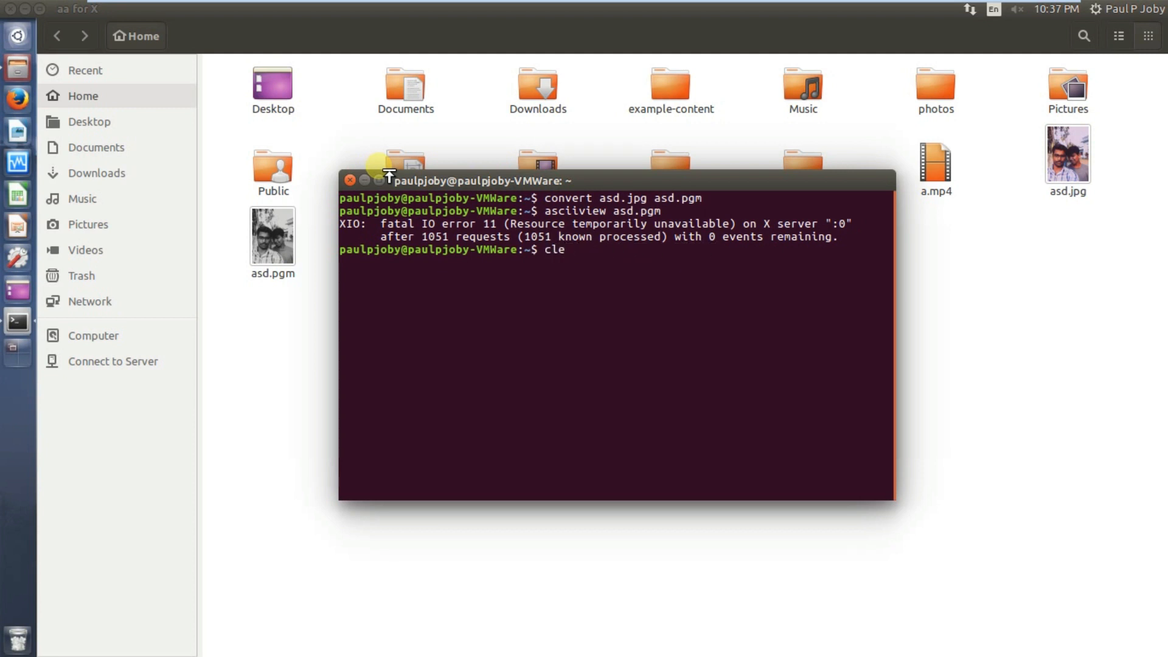
key(Return)
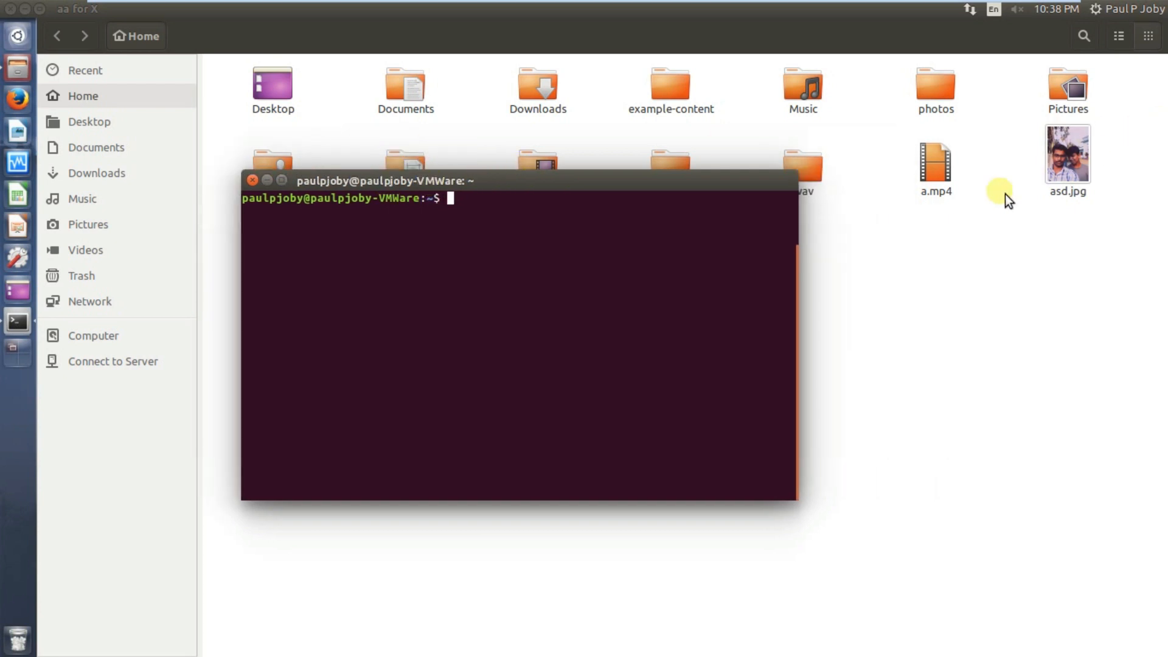
mouse_move(595, 184)
text(mp)
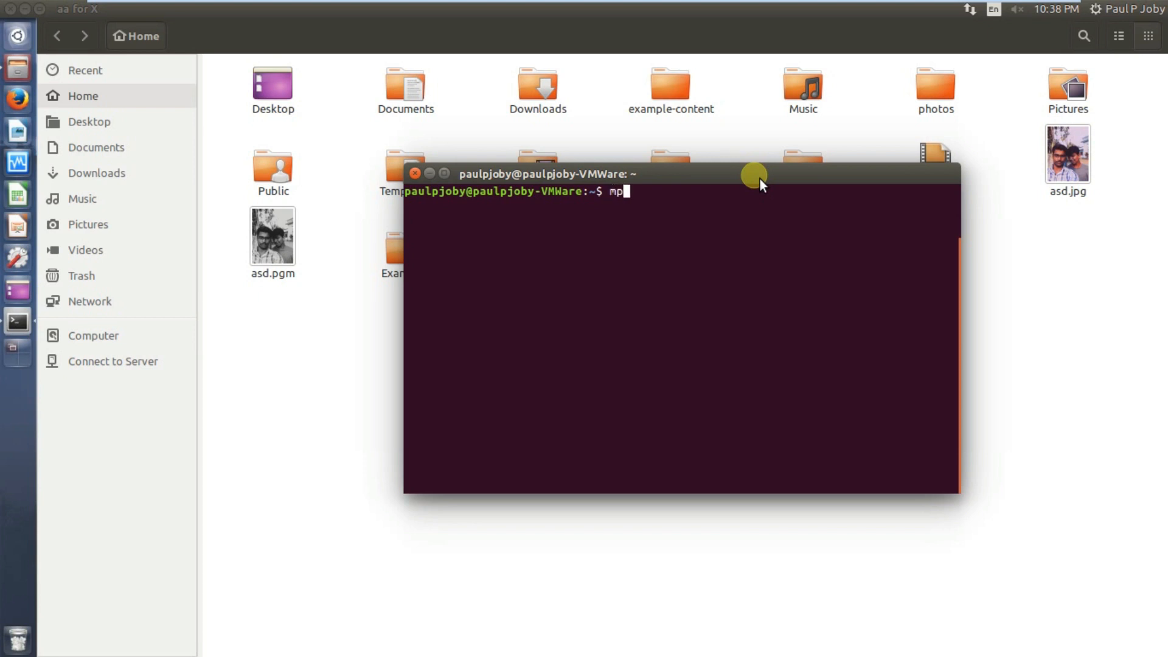
Run 'mplayer -vo caca a.mp4' to play the video as colour ASCII art.
text(layer)
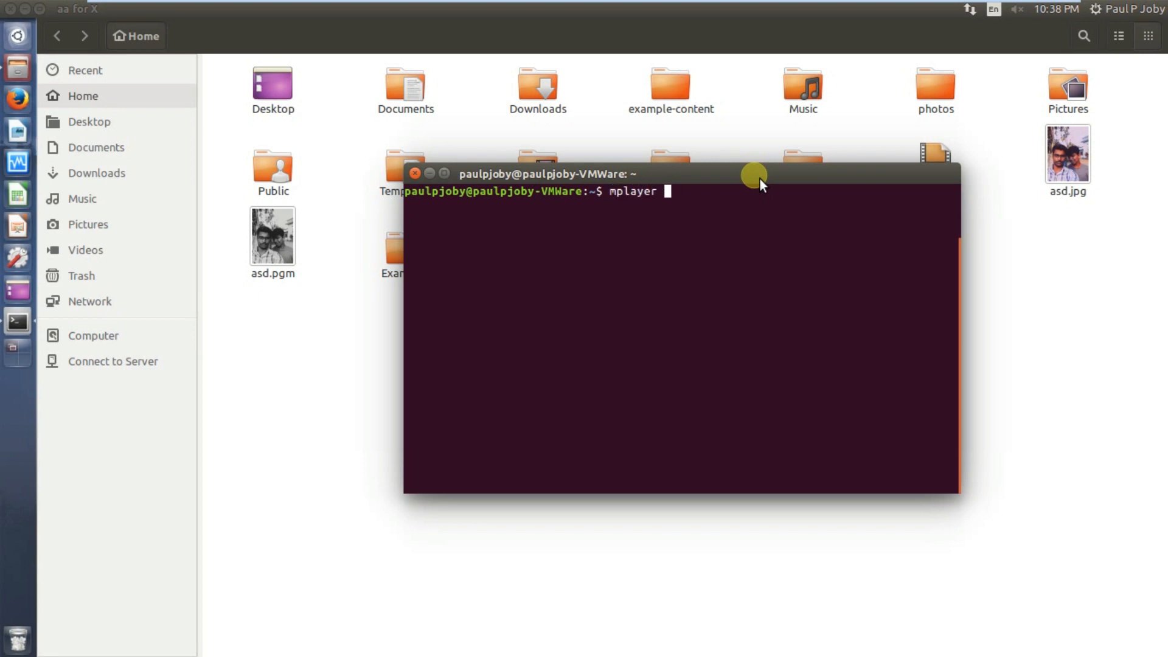
text(-vo)
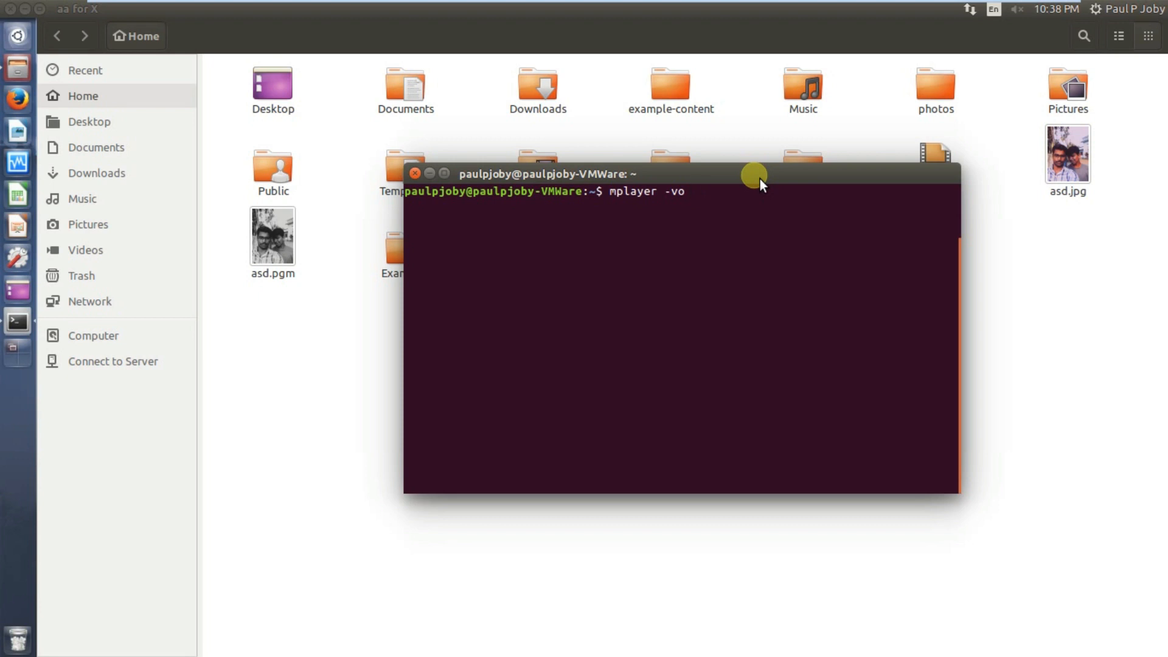
text(caca)
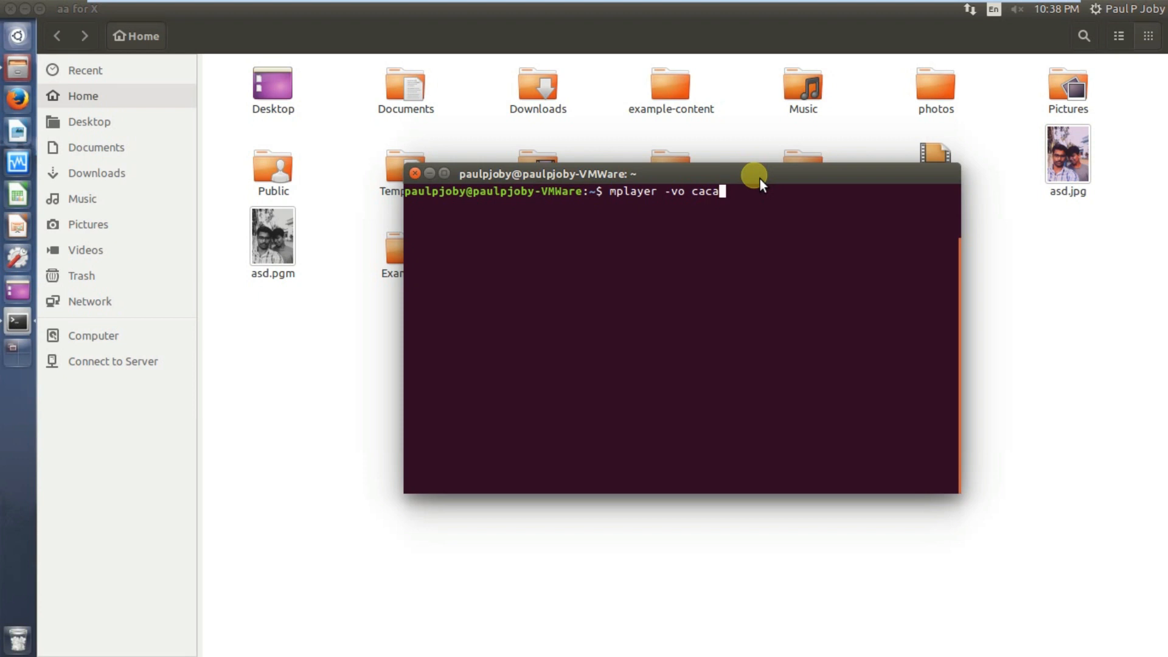
mouse_move(741, 203)
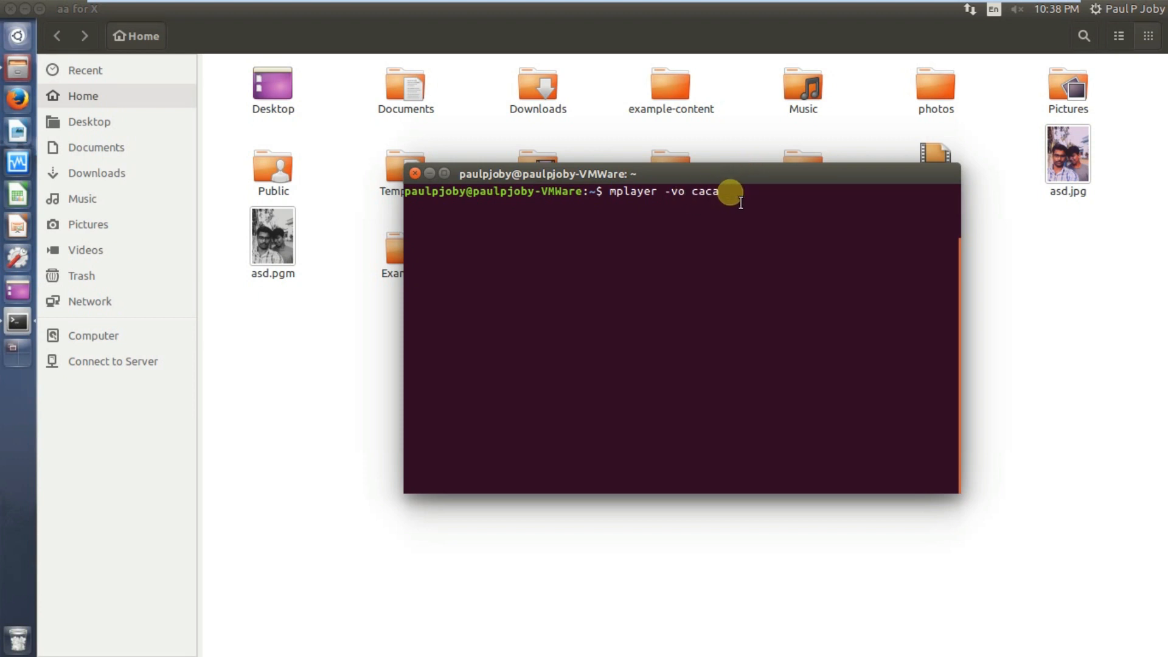
key(BackSpace)
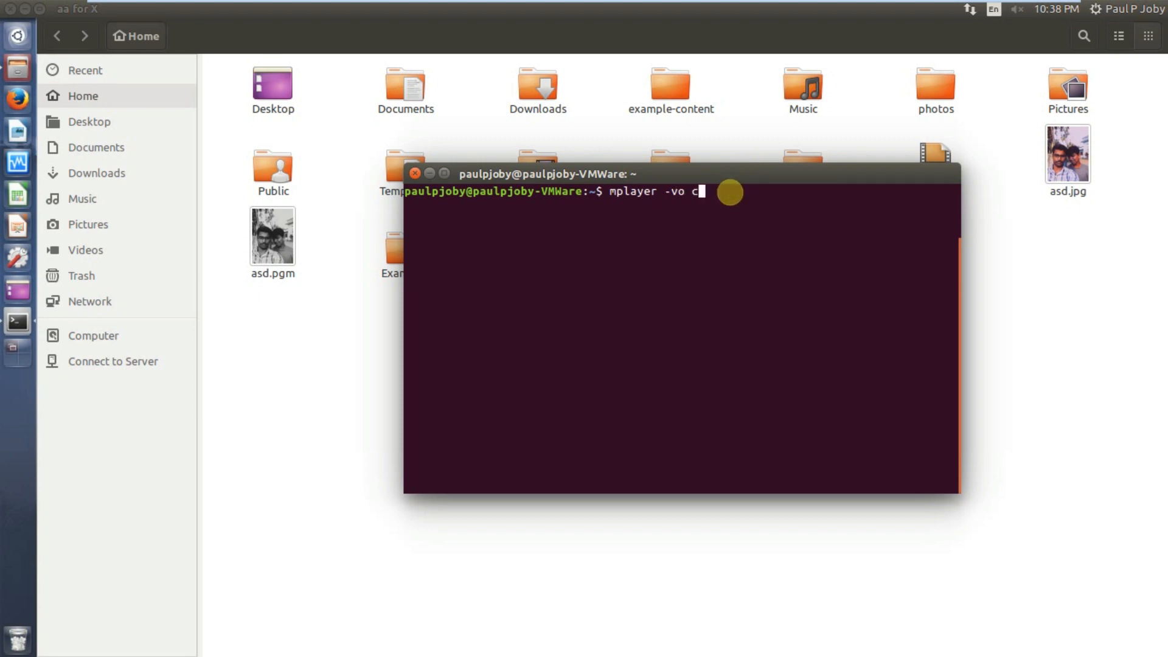
text(aa)
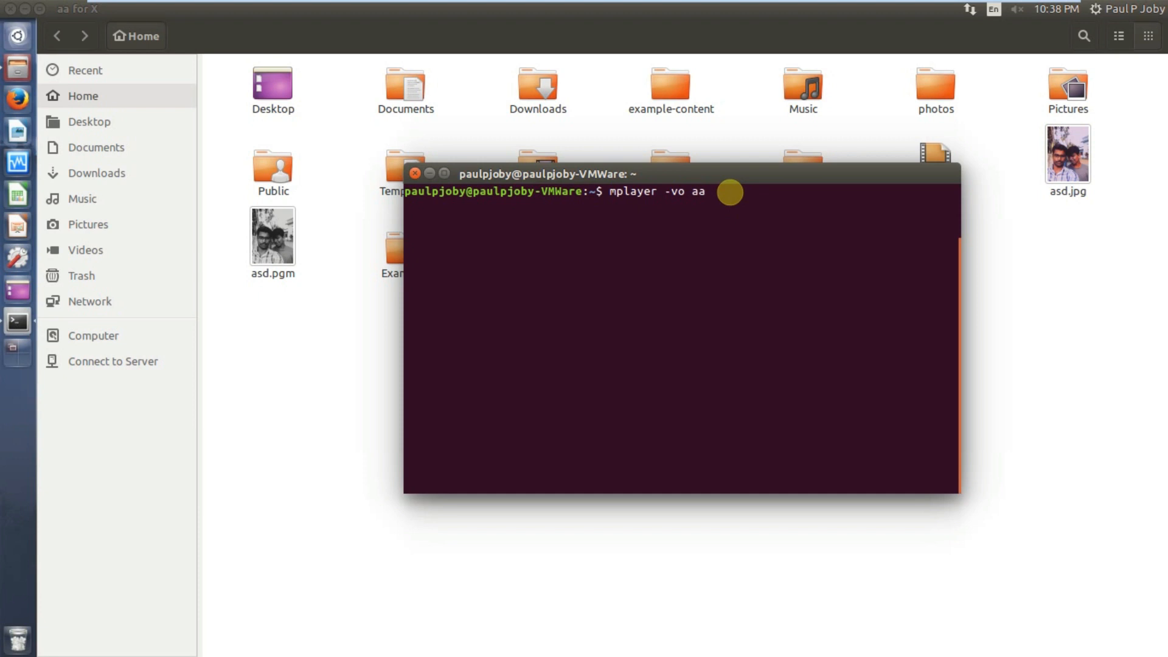
text(caca)
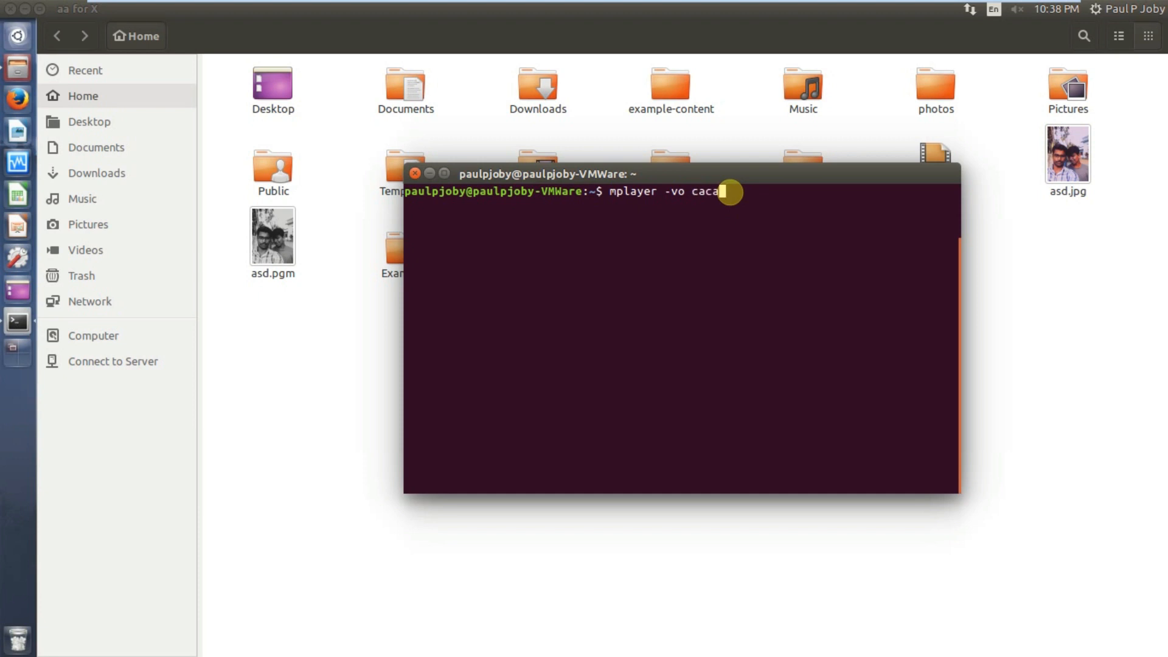
text(a.mp)
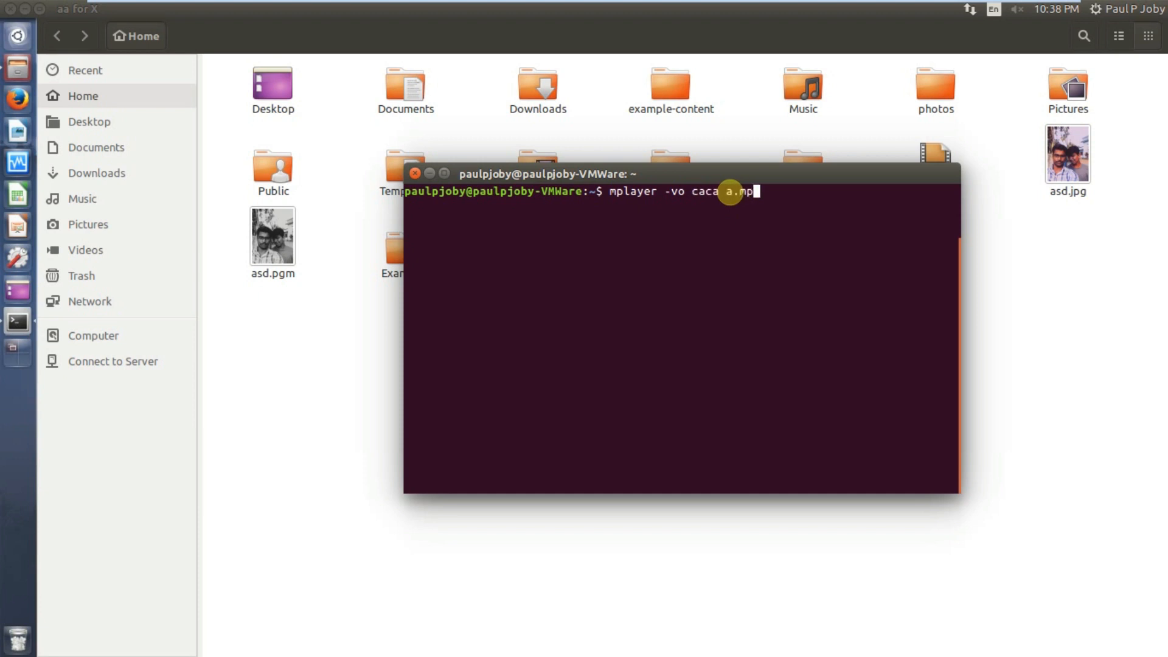
text(4)
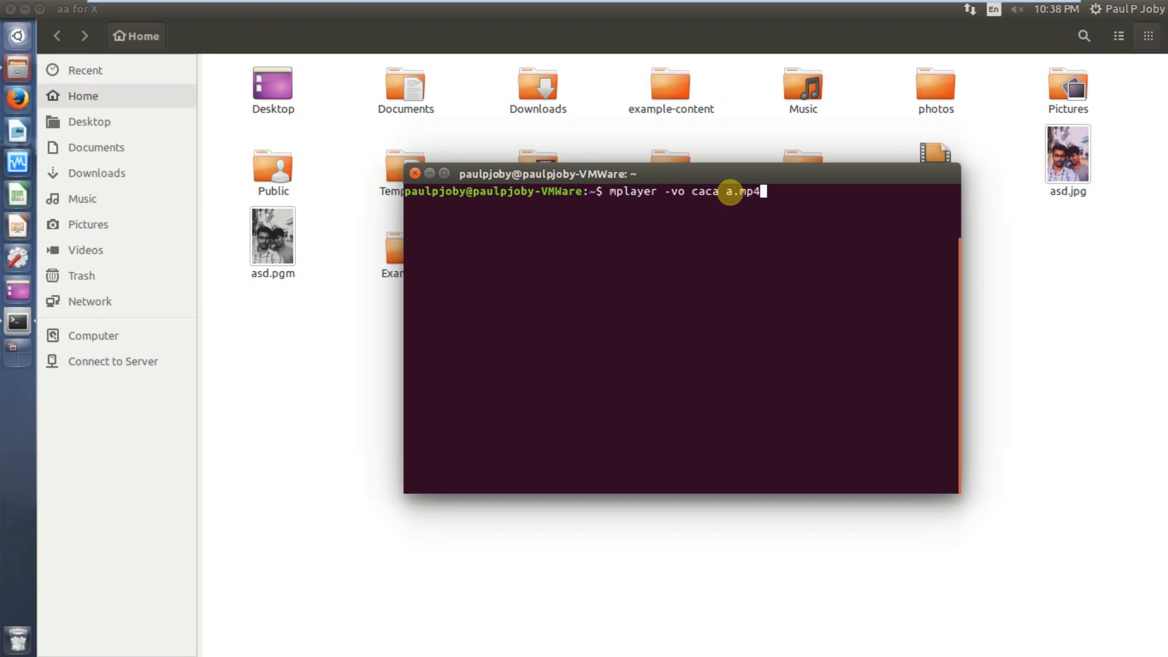
key(Return)
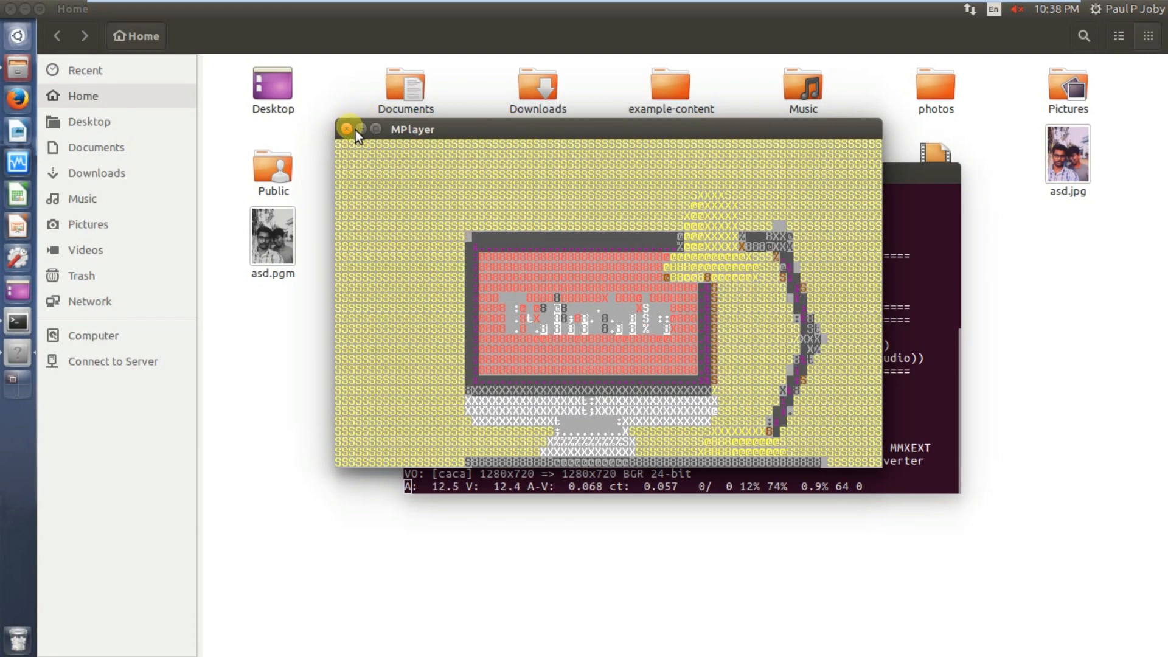
Close the MPlayer window and clear the terminal back to an empty prompt.
click(346, 129)
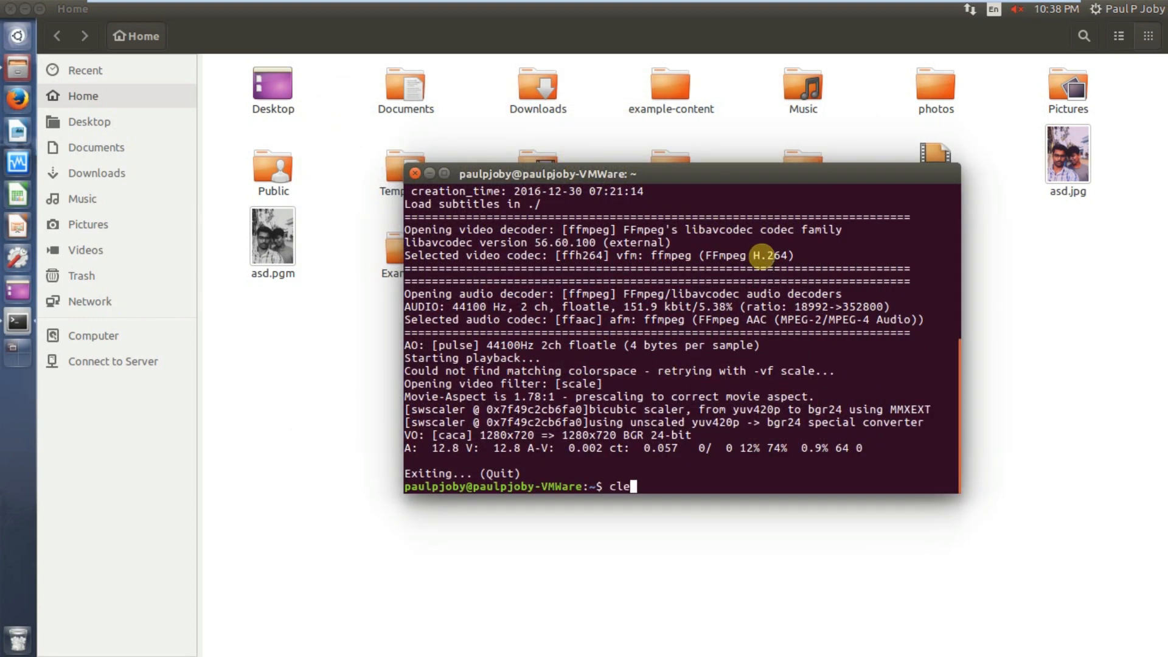
key(Return)
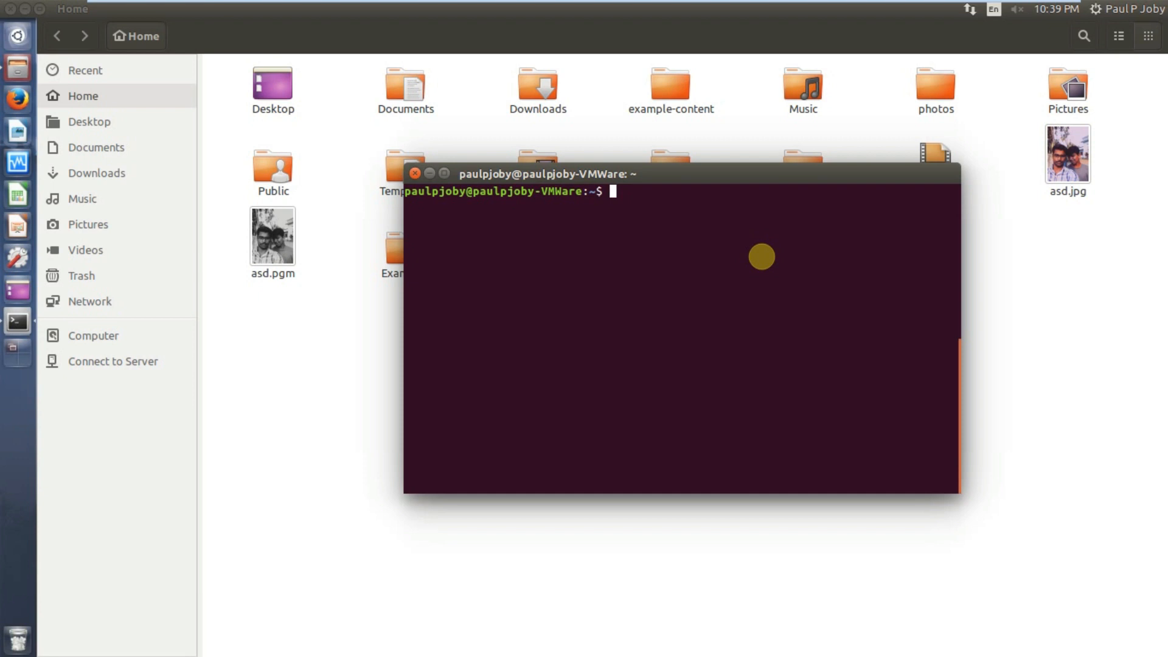
Install sl with 'sudo apt install sl' and run the sl steam locomotive animation.
text(sudo)
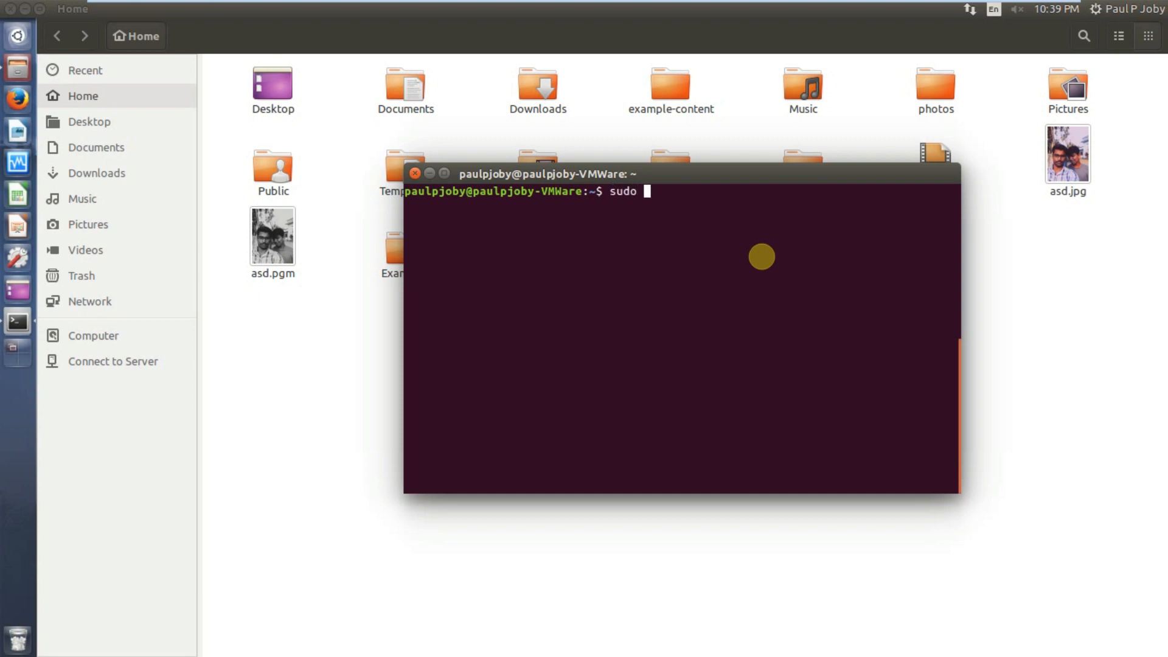
text(apt install)
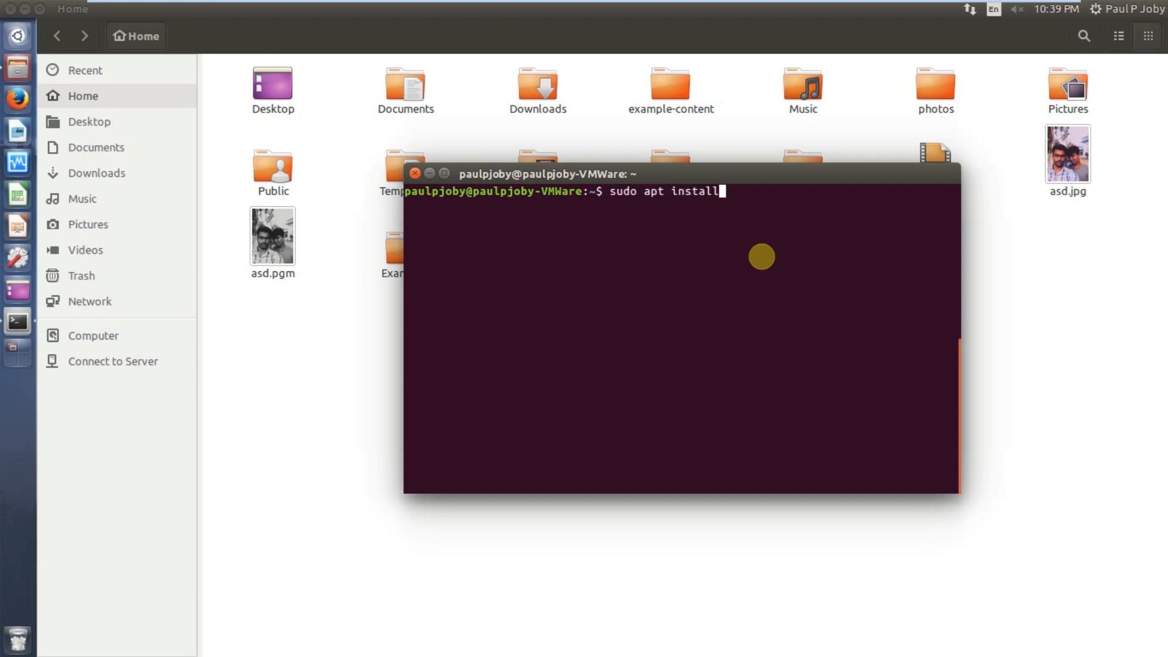
text(sl)
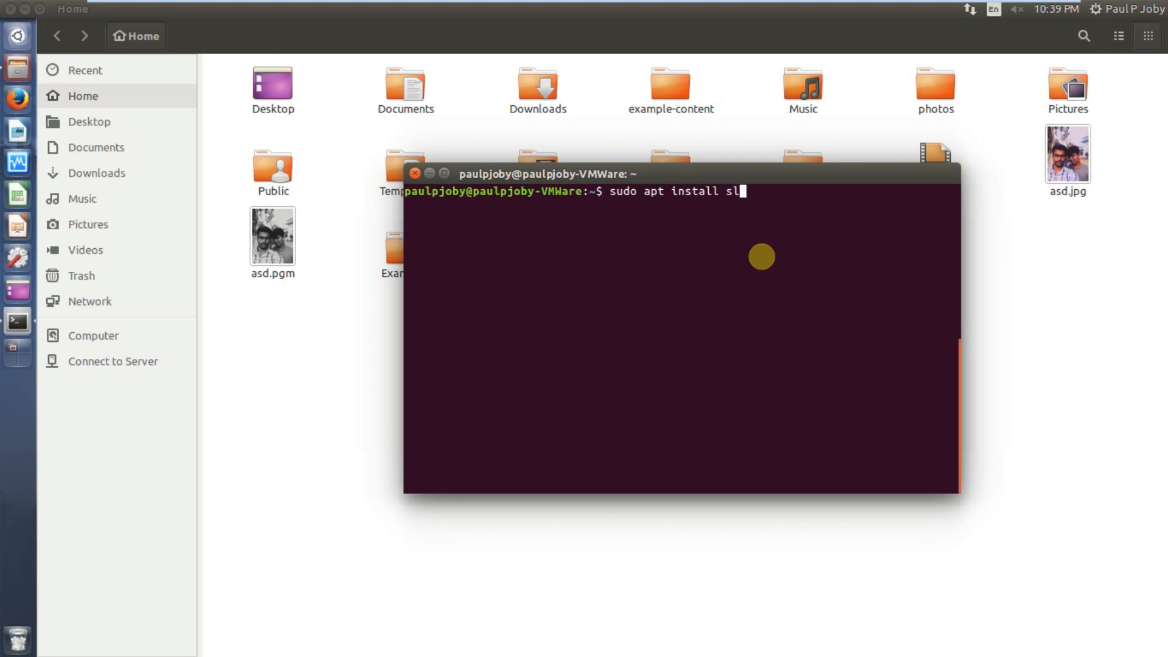
key(BackSpace)
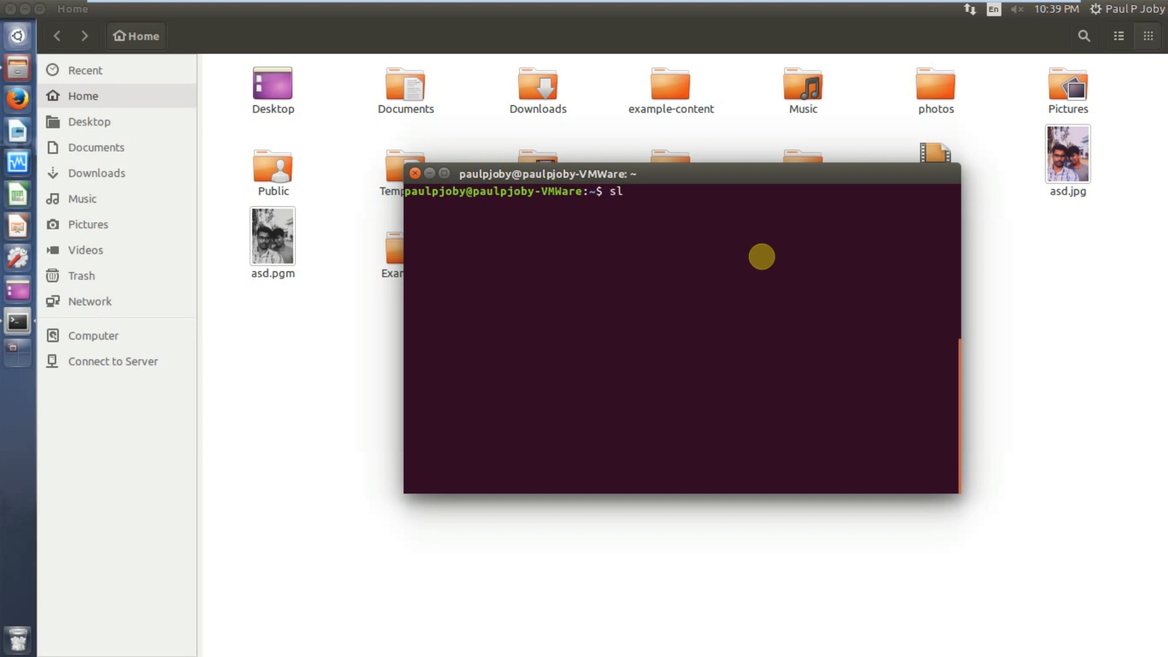
key(Return)
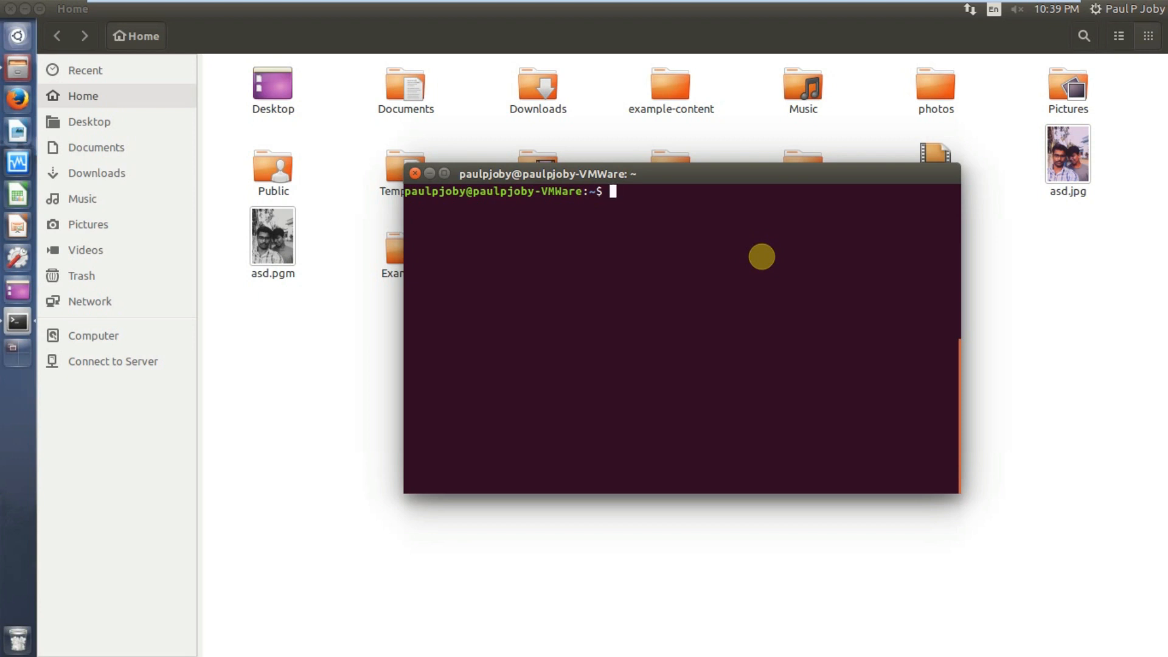
Enter 'sudo apt install rig' to install the rig fake-identity generator.
text(sudo)
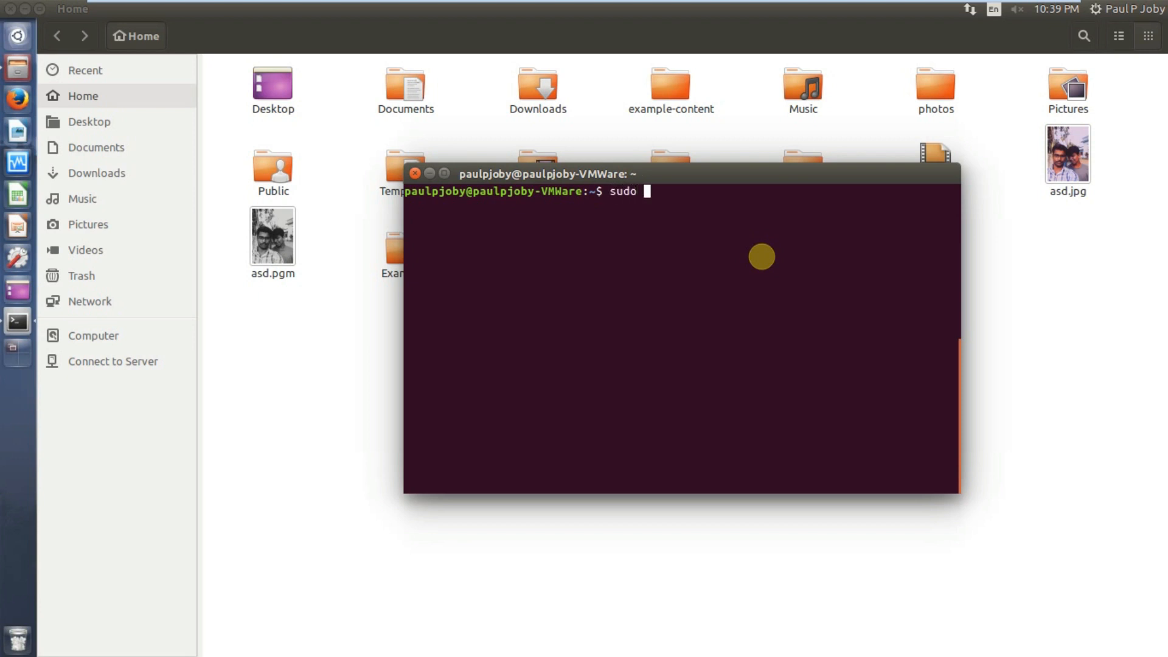
text(apt in)
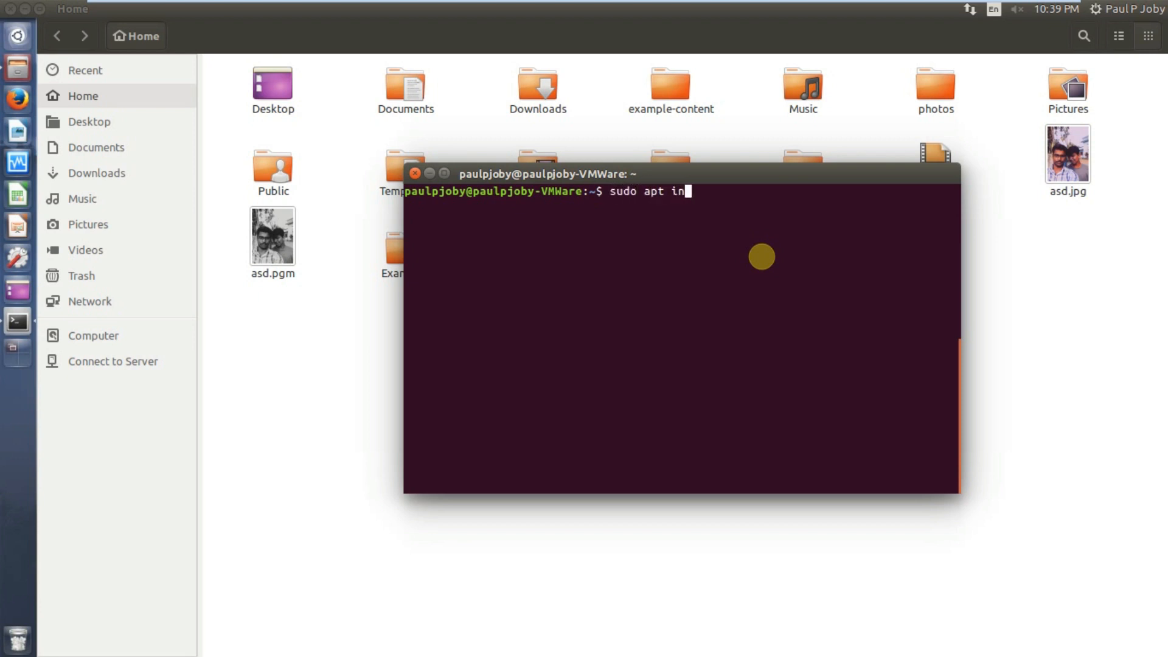
text(stall rig)
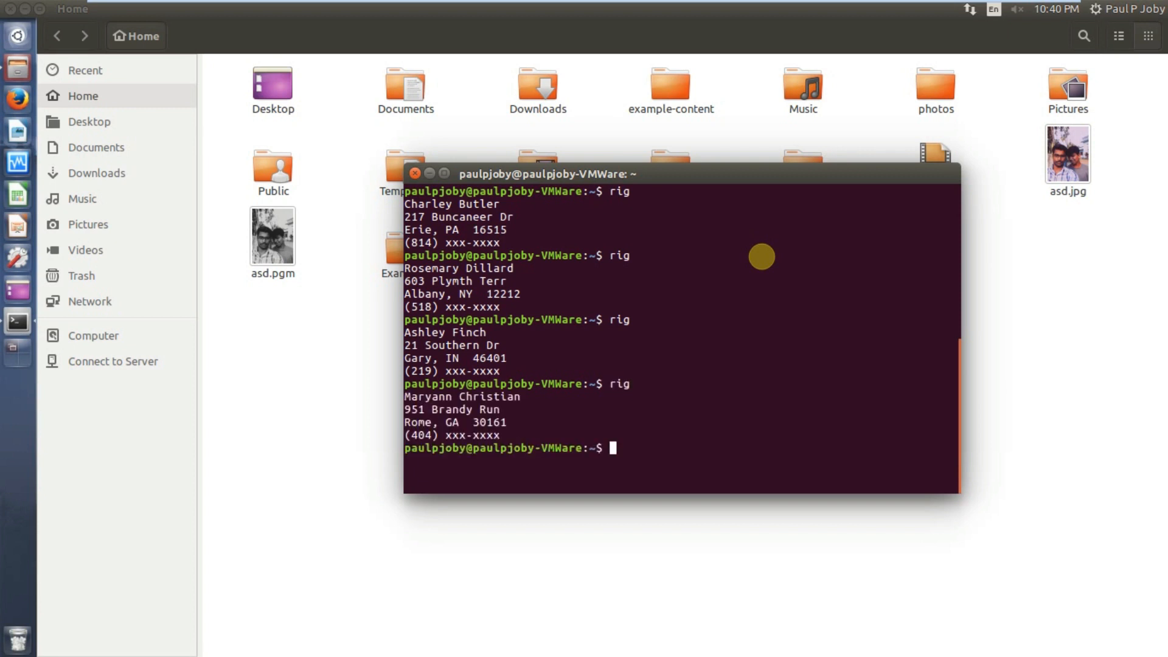
mouse_move(548, 183)
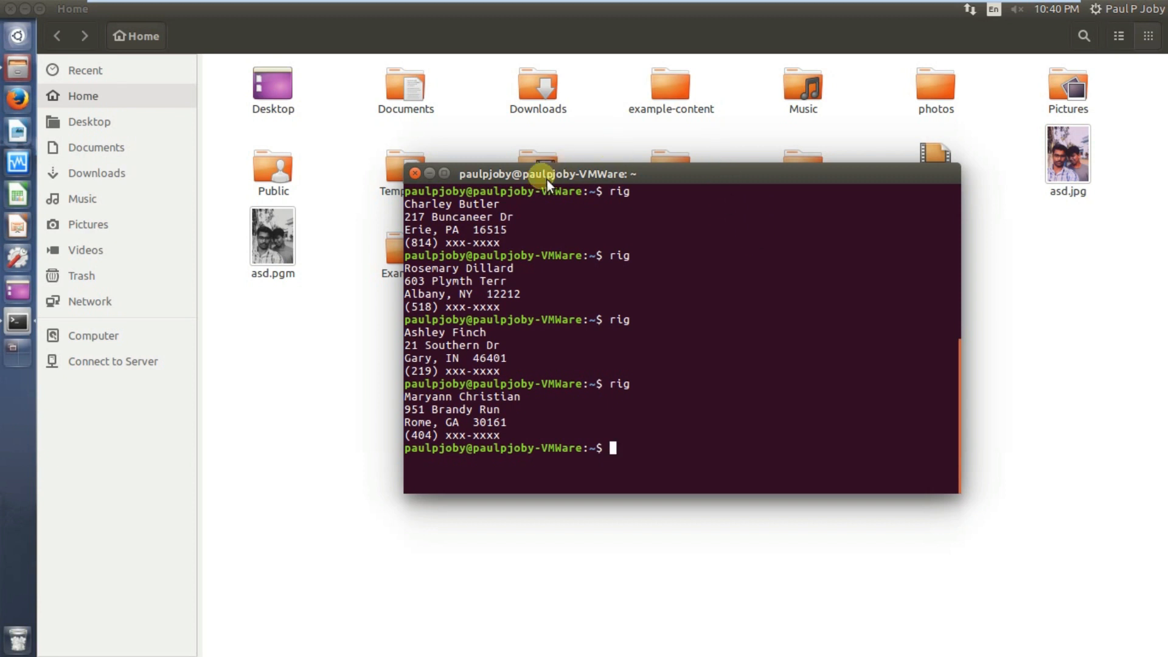